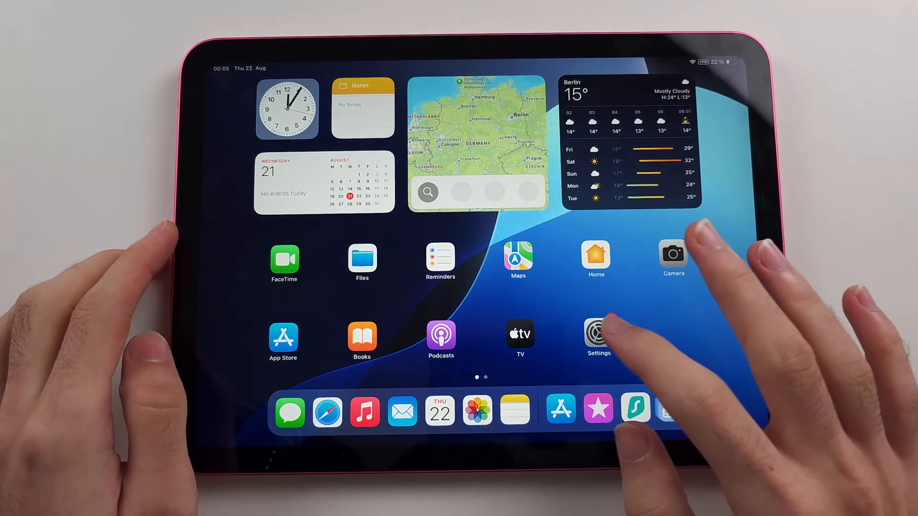
Step: View the iPad's About details under Settings > General, then land on the App Store Today page
{"action": "left_click", "coordinate": [599, 334]}
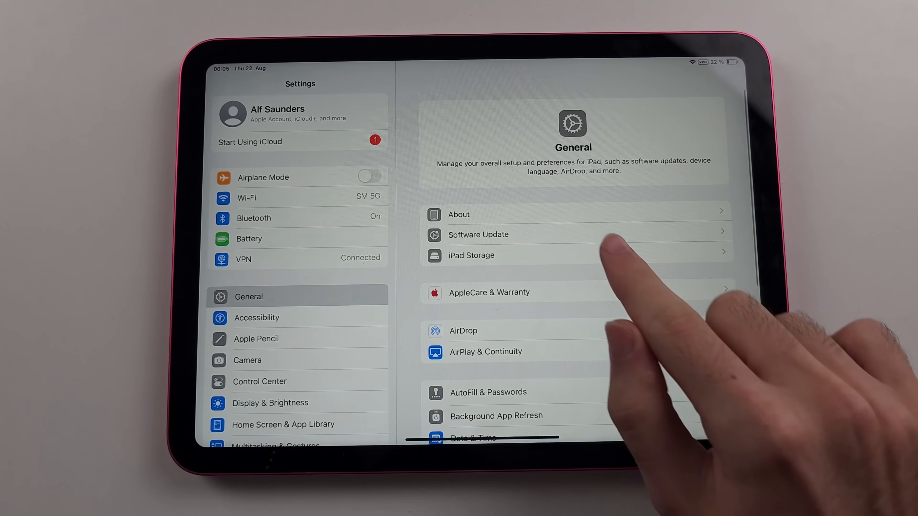
{"action": "left_click", "coordinate": [459, 215]}
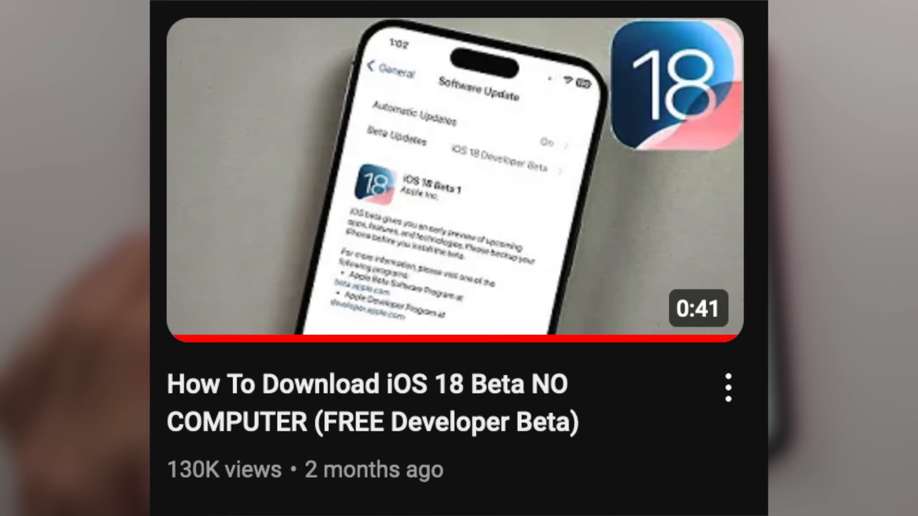
{"action": "left_click", "coordinate": [459, 175]}
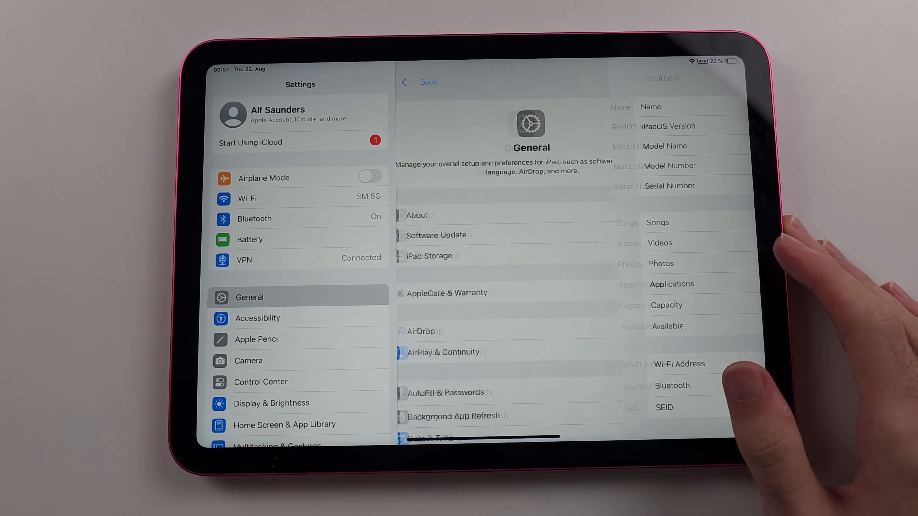
{"action": "left_click", "coordinate": [420, 82]}
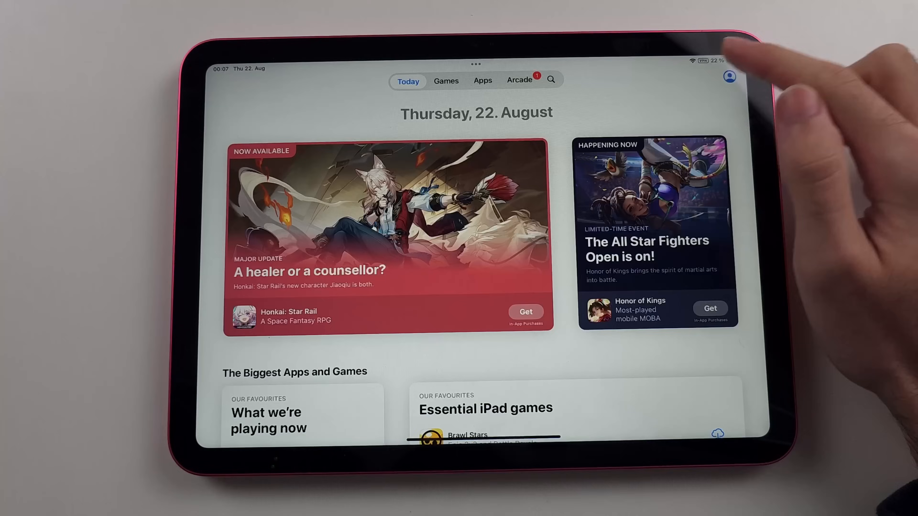
{"action": "left_click", "coordinate": [728, 76]}
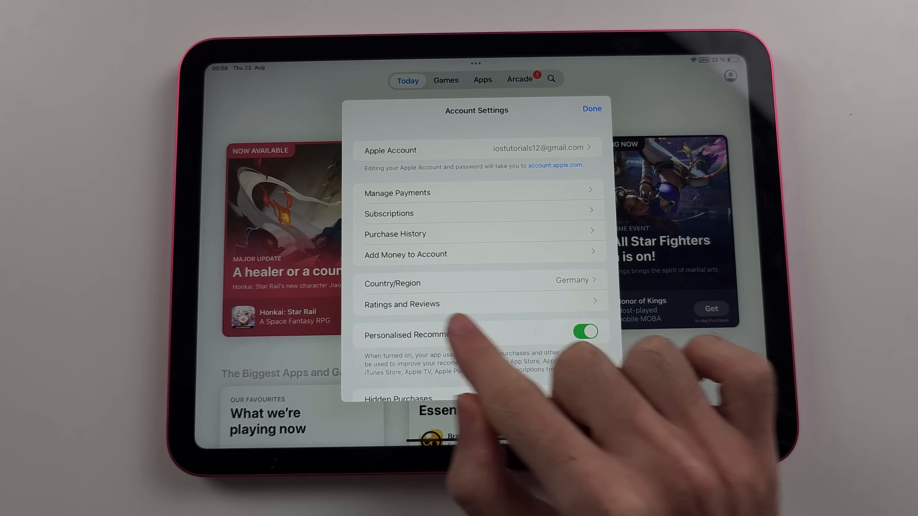
{"action": "left_click", "coordinate": [585, 331]}
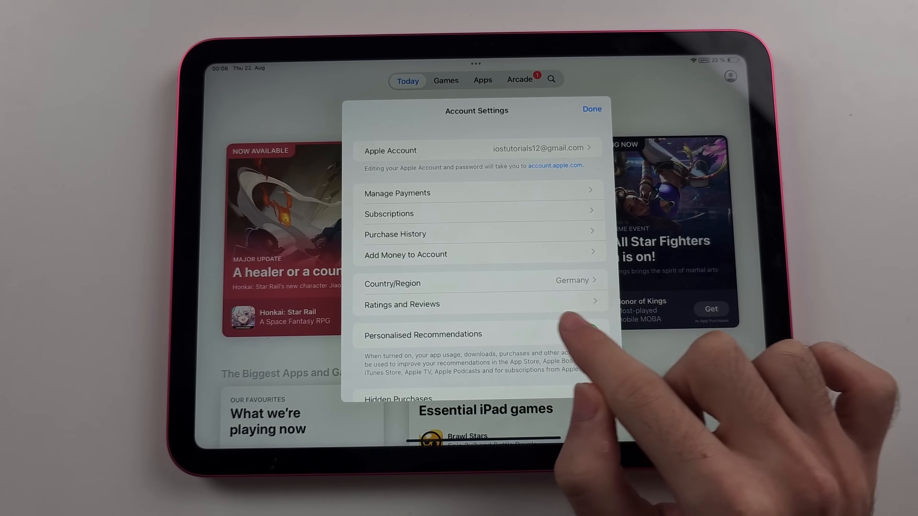
{"action": "left_click", "coordinate": [591, 334]}
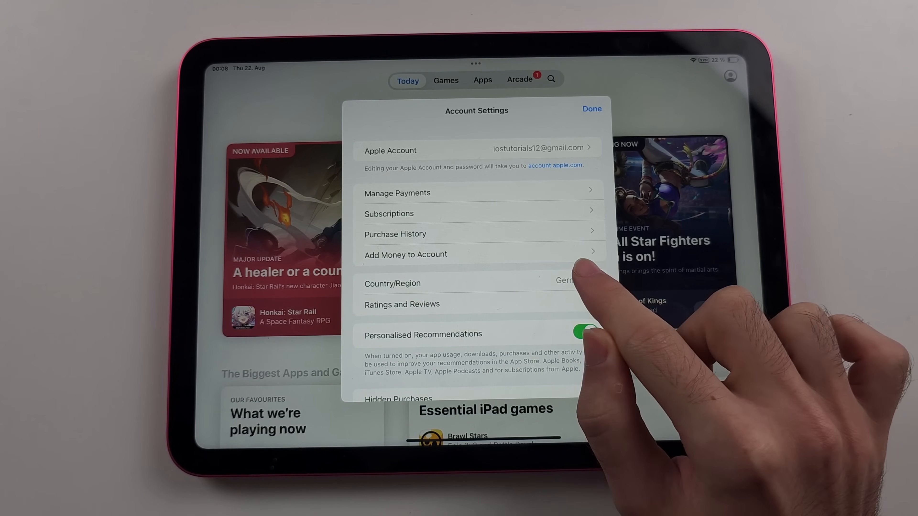
{"action": "left_click", "coordinate": [591, 108]}
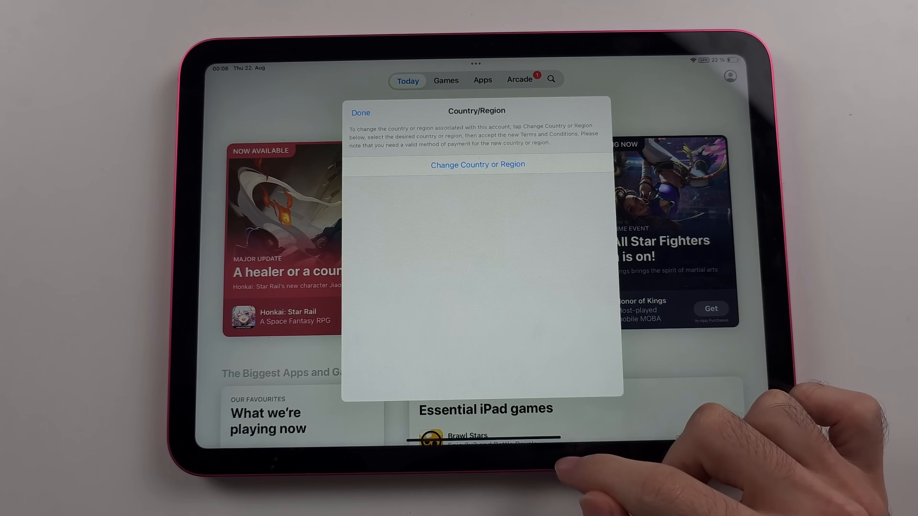
{"action": "left_click", "coordinate": [361, 112]}
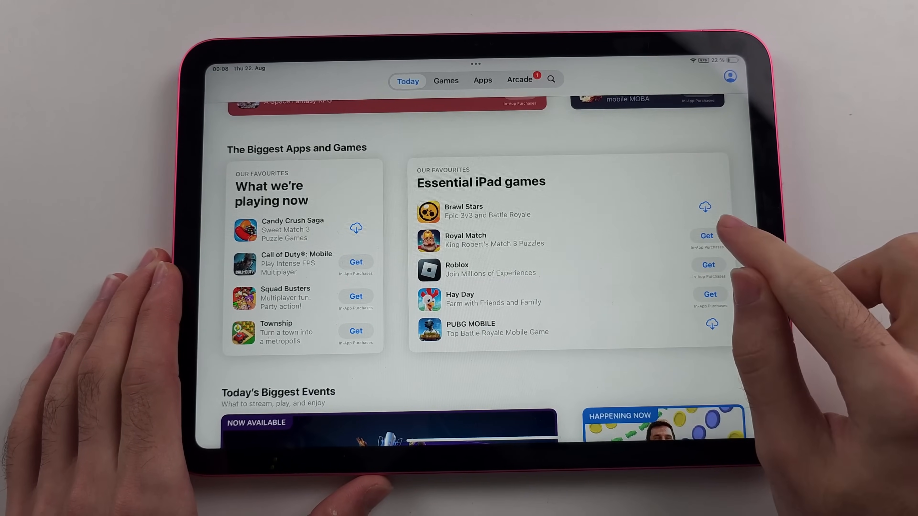
{"action": "left_click", "coordinate": [709, 236]}
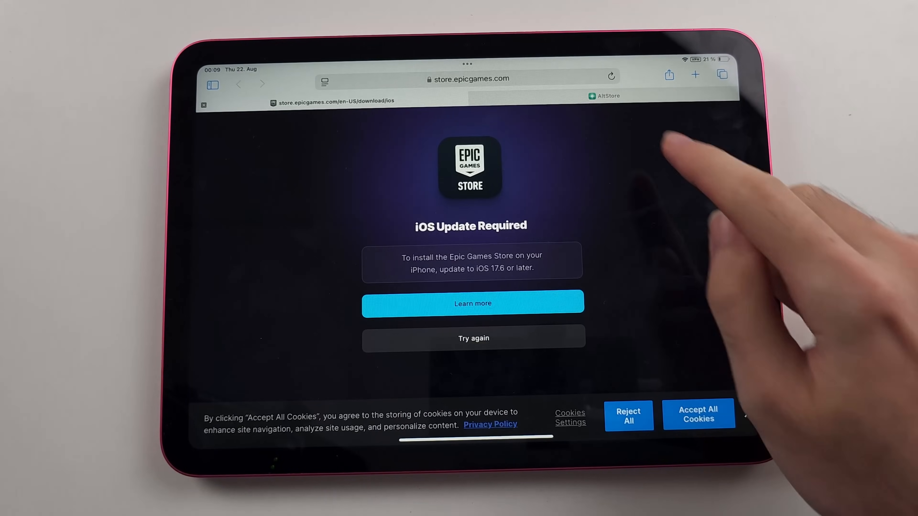
Step: Reload the Epic Games Store download page until it shows its install steps
{"action": "left_click", "coordinate": [470, 79]}
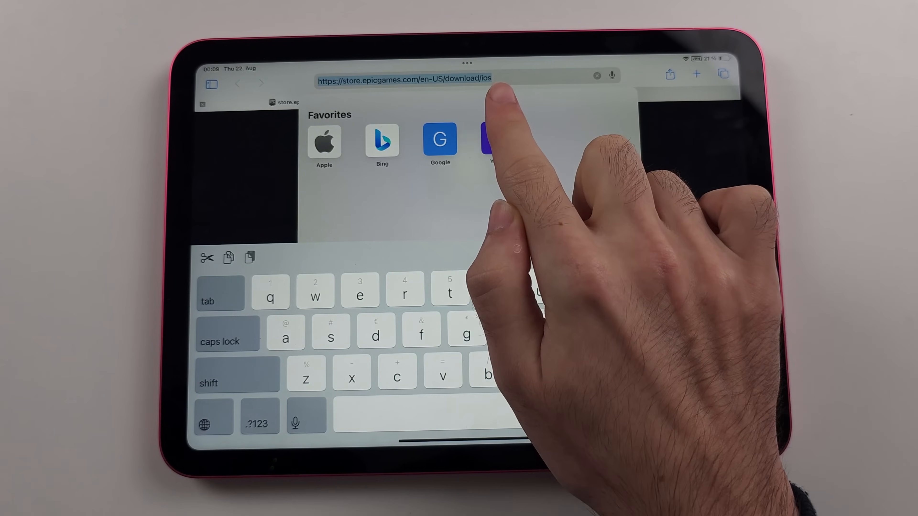
{"action": "key", "text": "enter"}
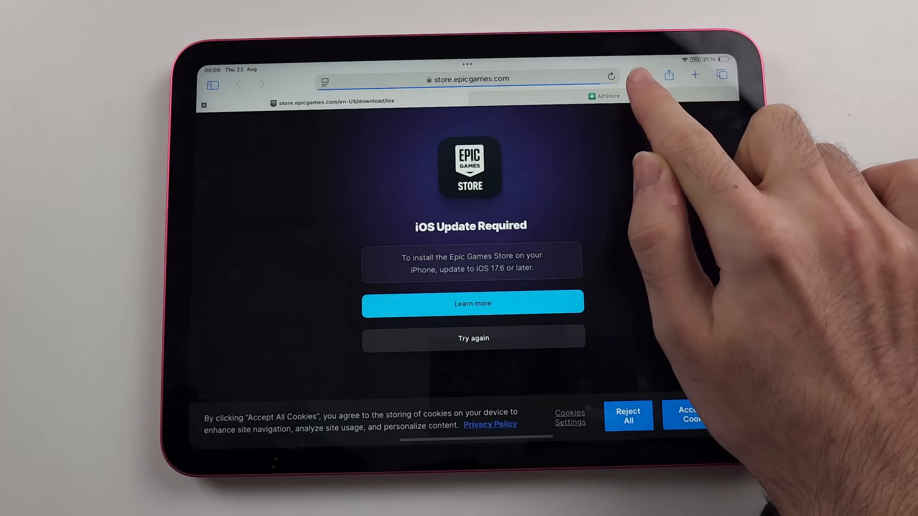
{"action": "left_click", "coordinate": [607, 96]}
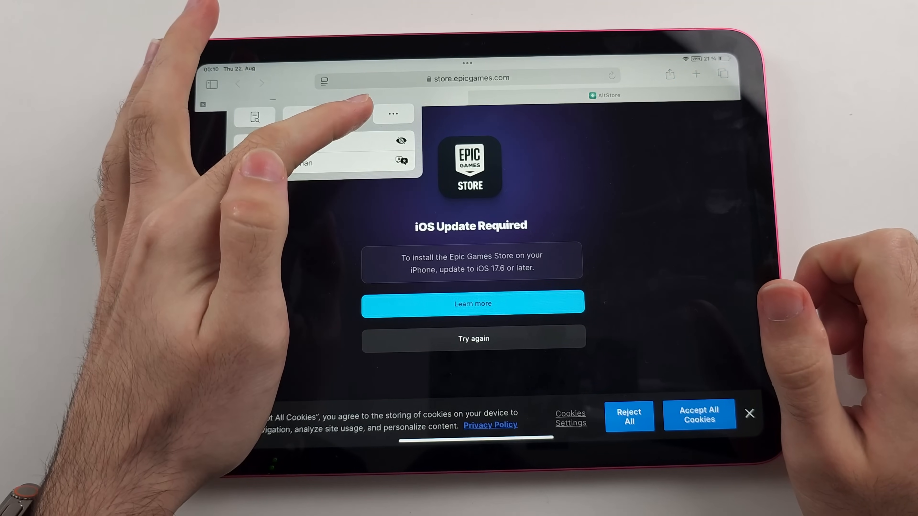
{"action": "left_click", "coordinate": [394, 113]}
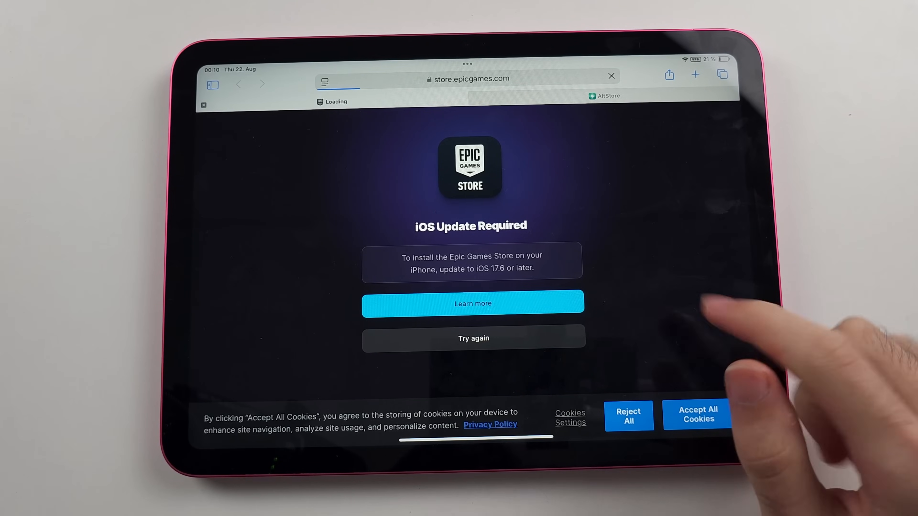
{"action": "left_click", "coordinate": [472, 303]}
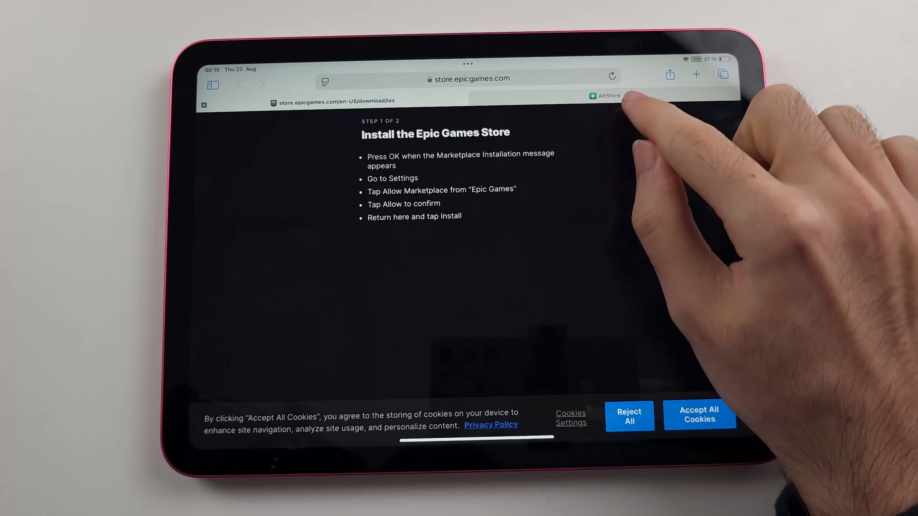
Step: In the AltStore tab, download AltStore PAL and dismiss the cookie notice
{"action": "left_click", "coordinate": [607, 96]}
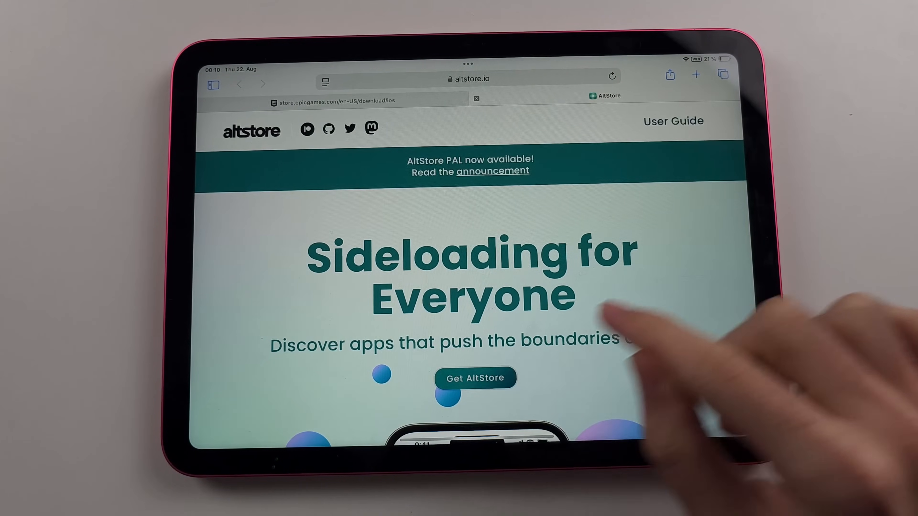
{"action": "left_click", "coordinate": [476, 378]}
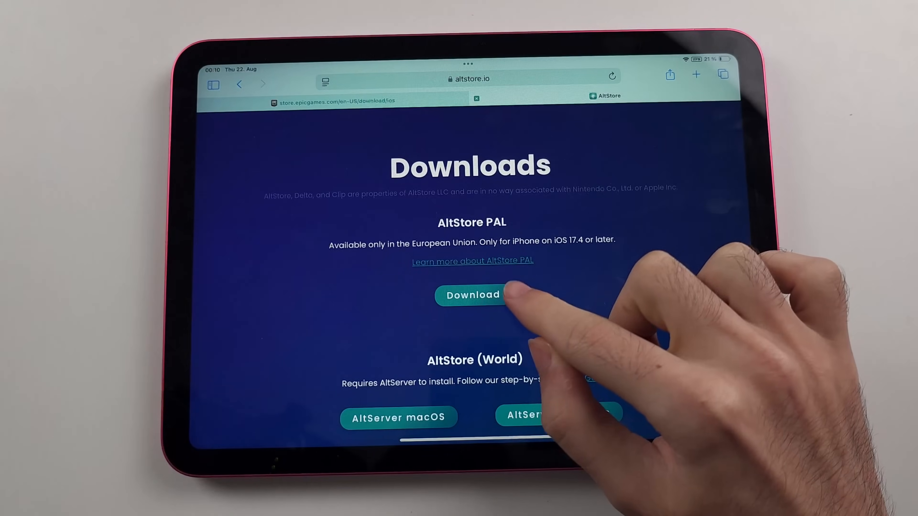
{"action": "left_click", "coordinate": [471, 295]}
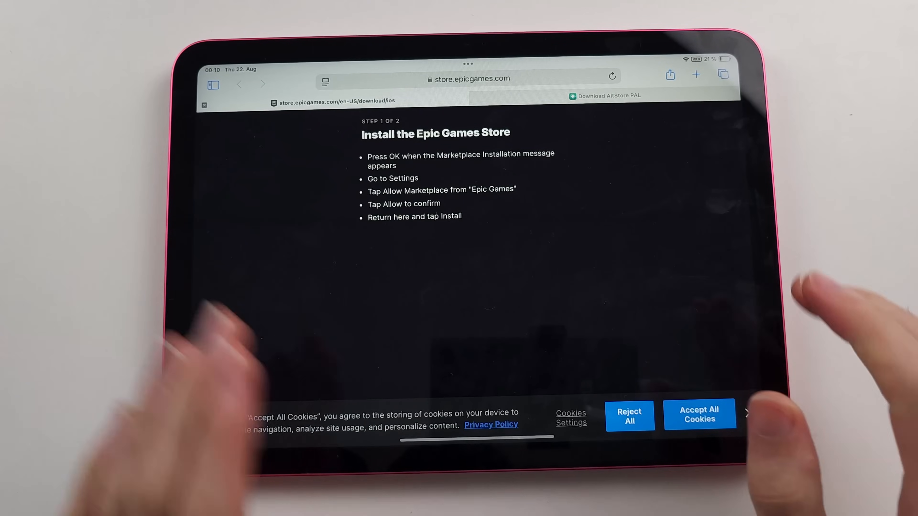
{"action": "left_click", "coordinate": [698, 415]}
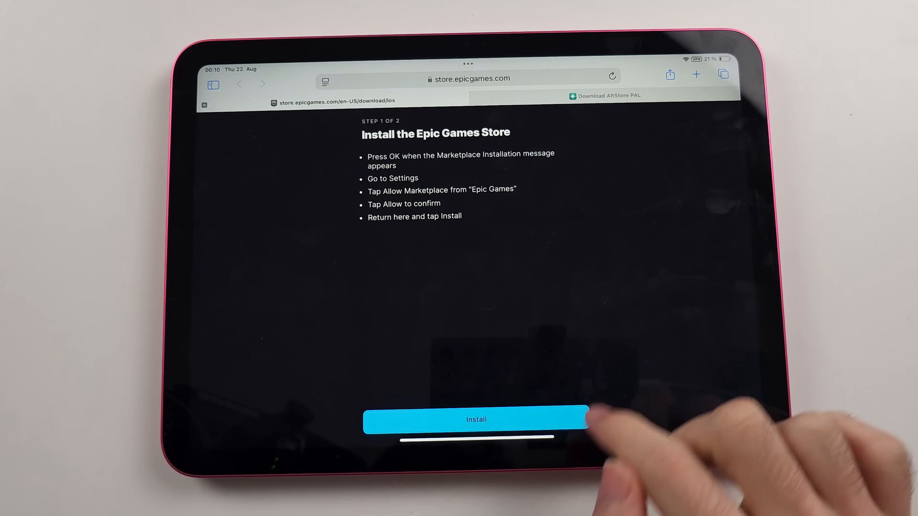
Step: Start installing the Epic Games Store and acknowledge the blocked-installation alert
{"action": "left_click", "coordinate": [471, 424]}
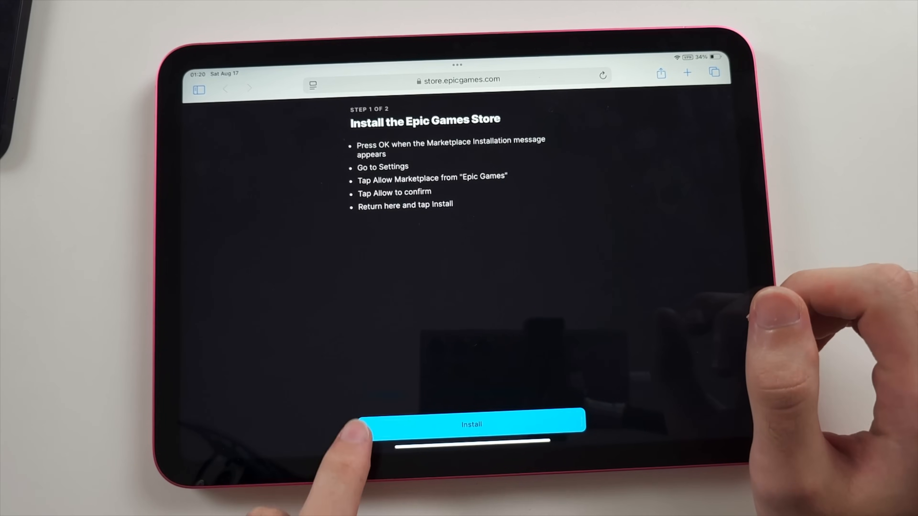
{"action": "left_click", "coordinate": [471, 425]}
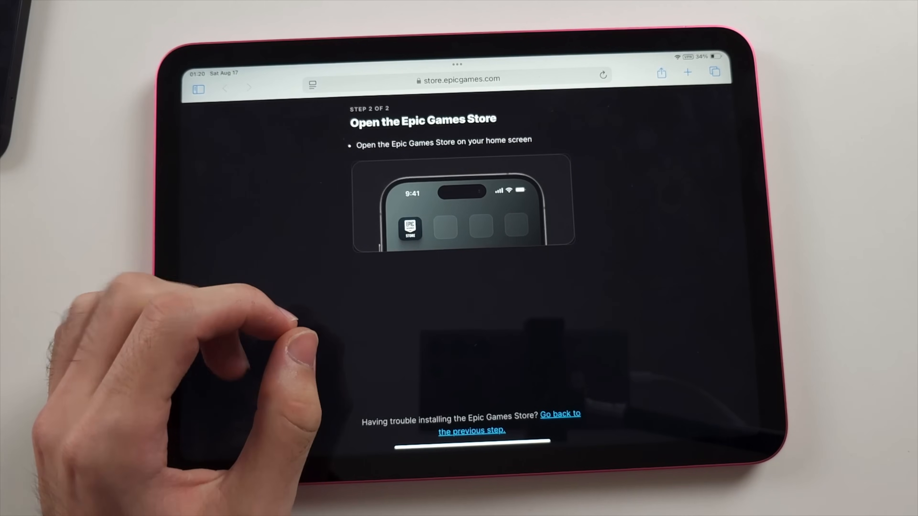
{"action": "left_click", "coordinate": [411, 228]}
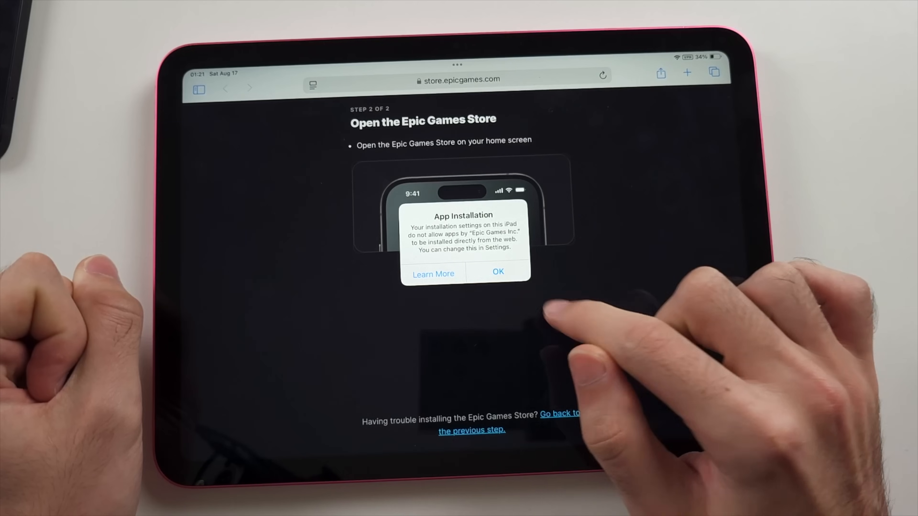
{"action": "left_click", "coordinate": [498, 272]}
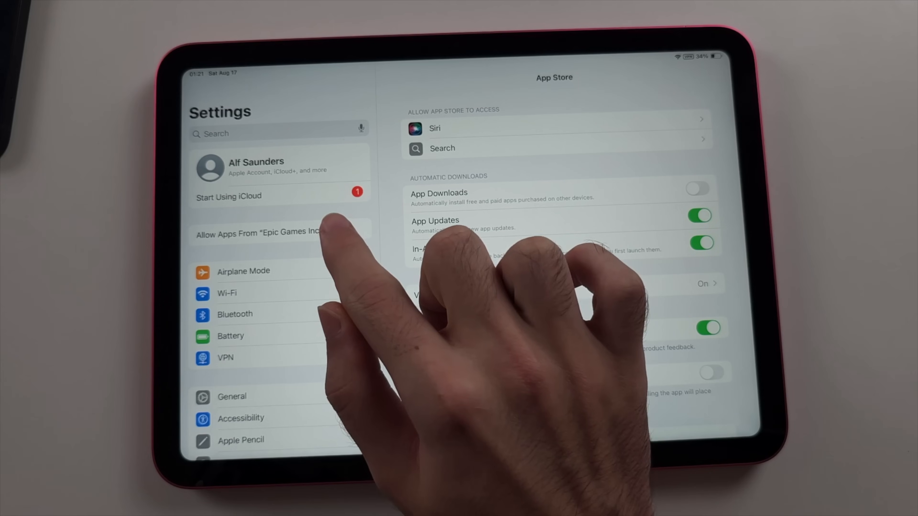
Step: In Settings, allow apps from "Epic Games Inc." to be installed
{"action": "left_click", "coordinate": [260, 233]}
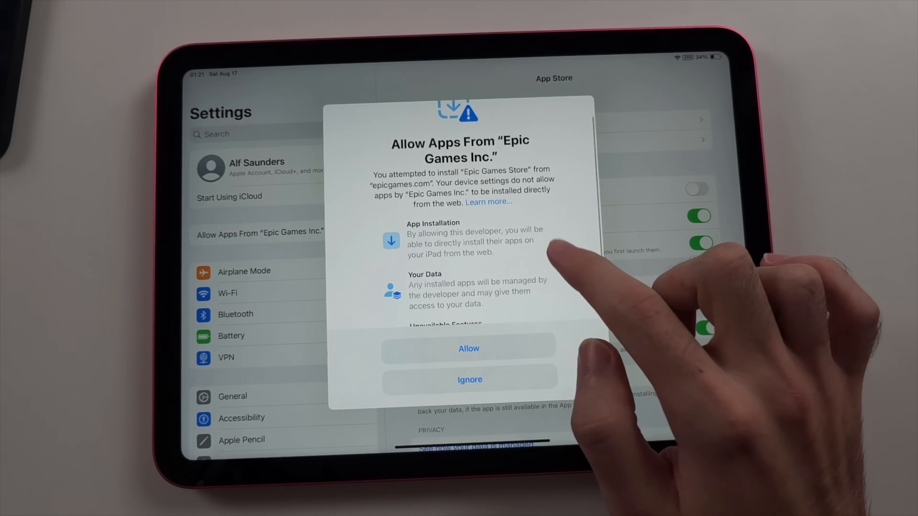
{"action": "left_click", "coordinate": [469, 379]}
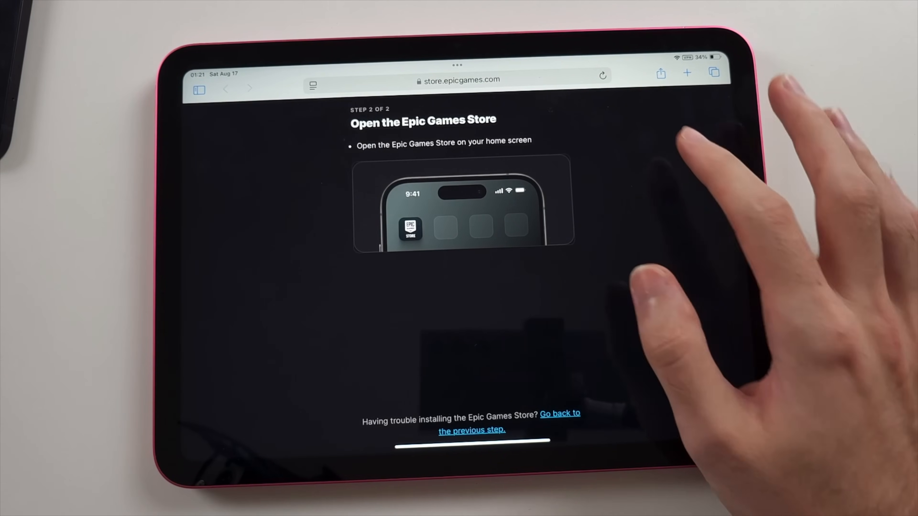
Step: Reload the store page and confirm installing the Epic Games Store app marketplace
{"action": "left_click", "coordinate": [603, 76]}
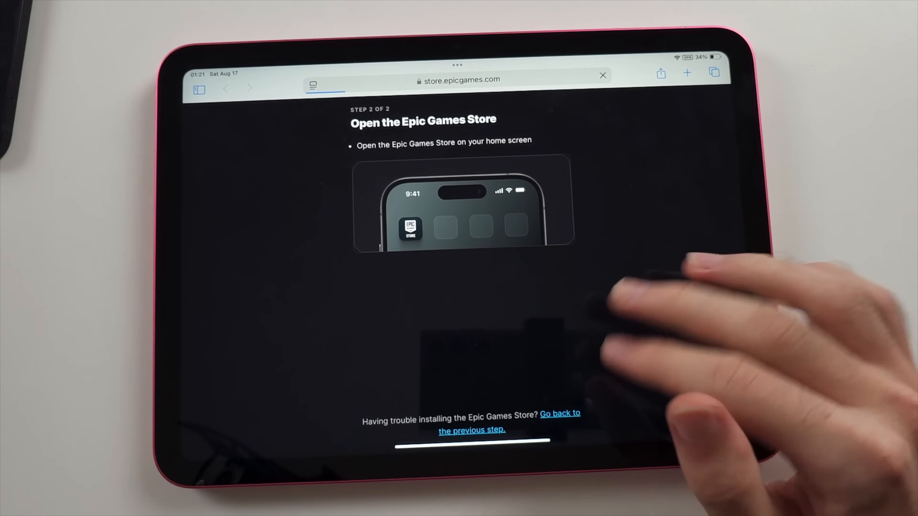
{"action": "mouse_move", "coordinate": [702, 234]}
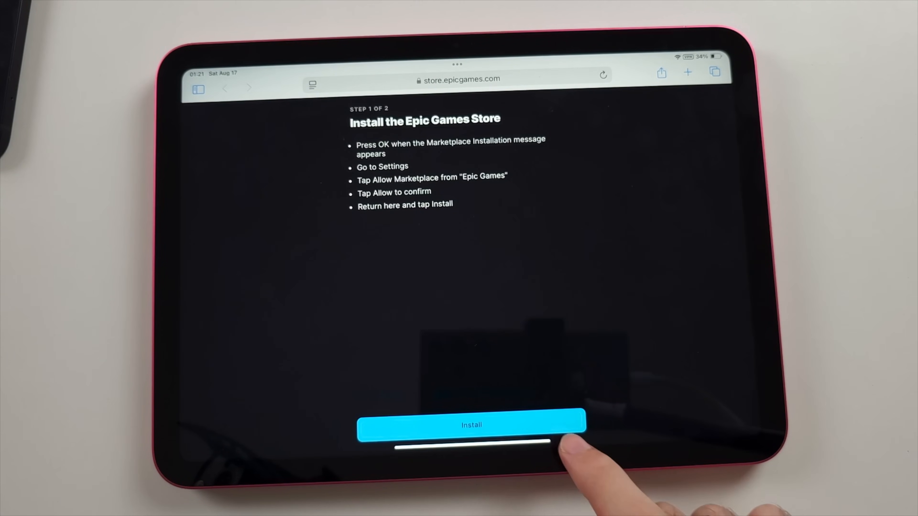
{"action": "left_click", "coordinate": [472, 425]}
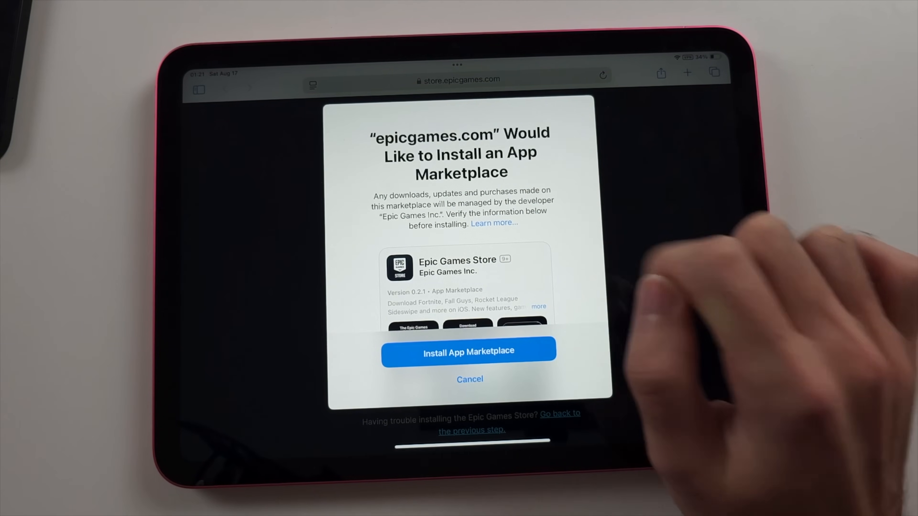
{"action": "left_click", "coordinate": [469, 352]}
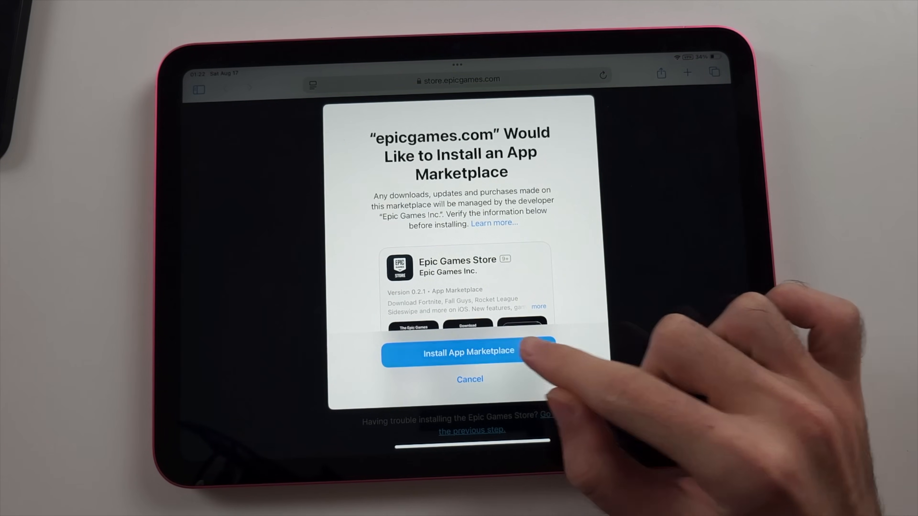
{"action": "left_click", "coordinate": [469, 351]}
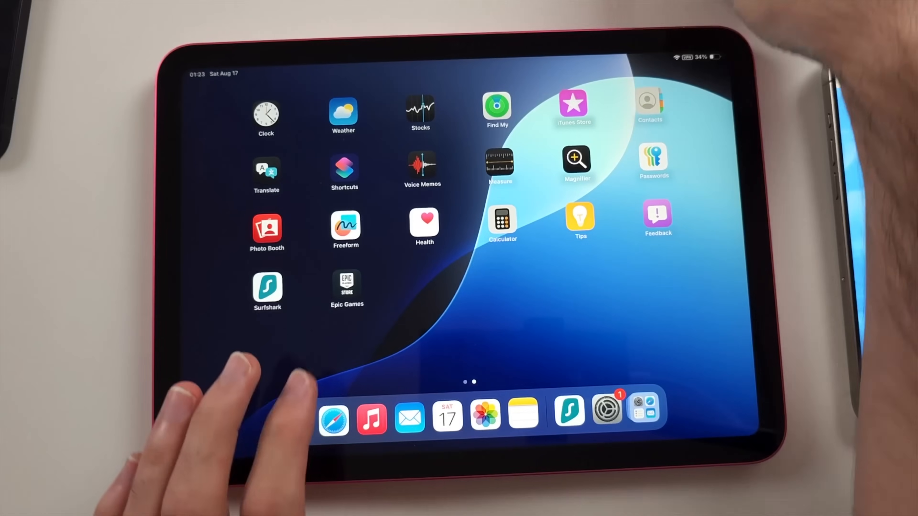
Step: From the Epic Games Store, confirm installing Fortnite and let it finish onto the home screen
{"action": "left_click", "coordinate": [347, 287]}
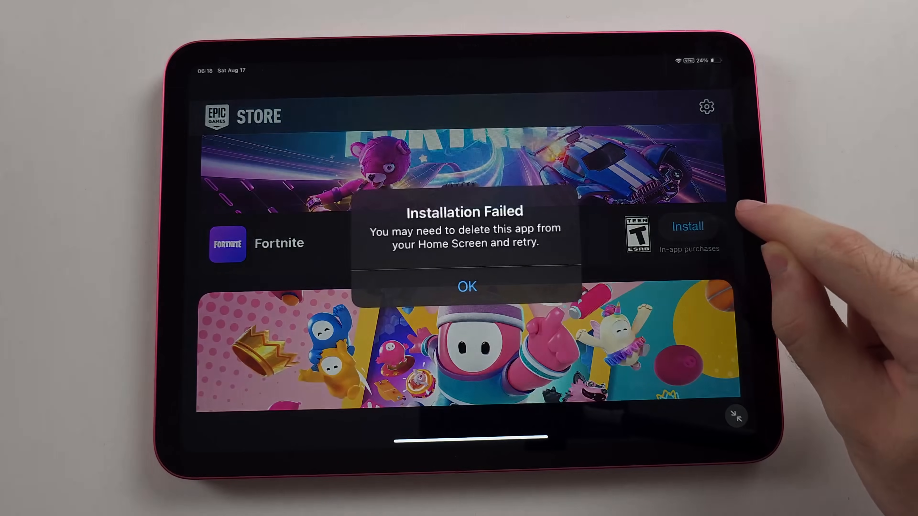
{"action": "left_click", "coordinate": [467, 286]}
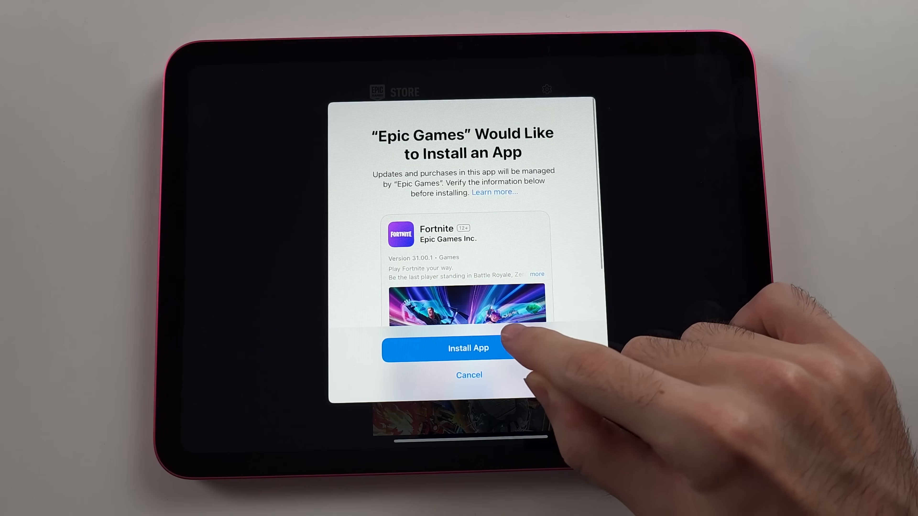
{"action": "left_click", "coordinate": [468, 349]}
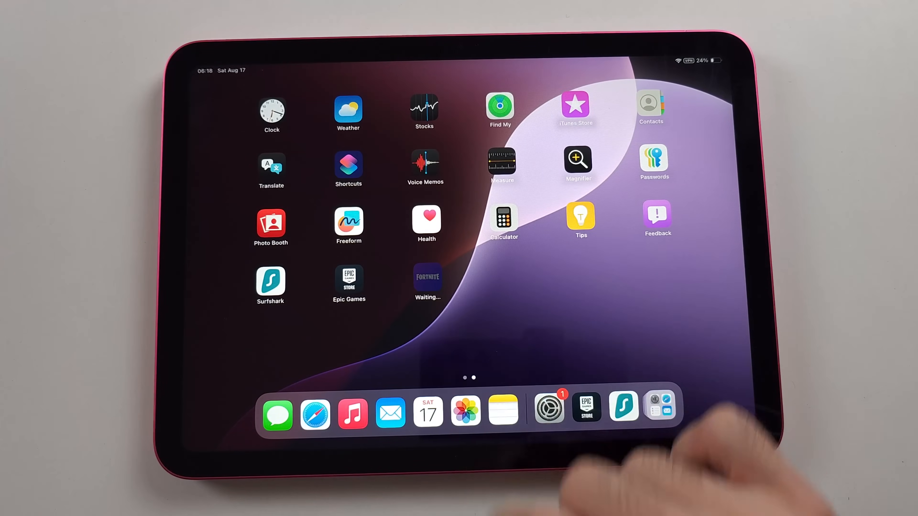
{"action": "left_click", "coordinate": [427, 279]}
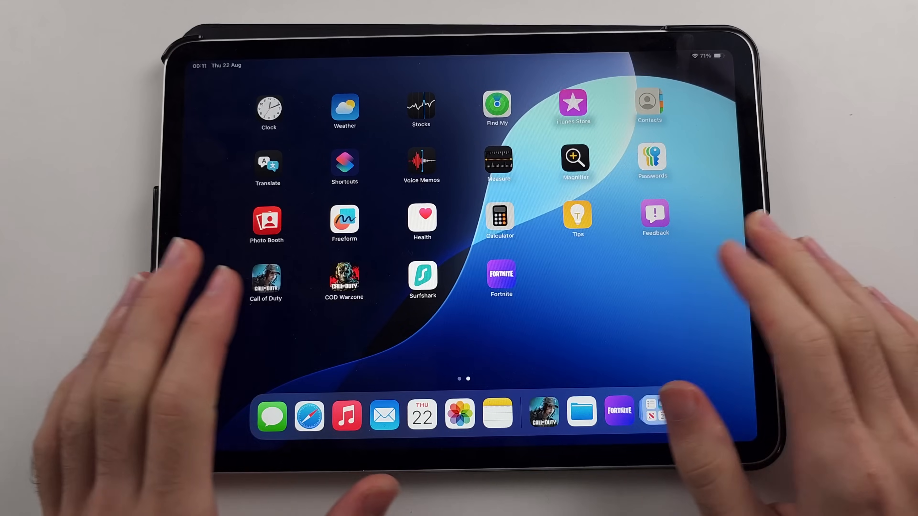
{"action": "left_click", "coordinate": [500, 276]}
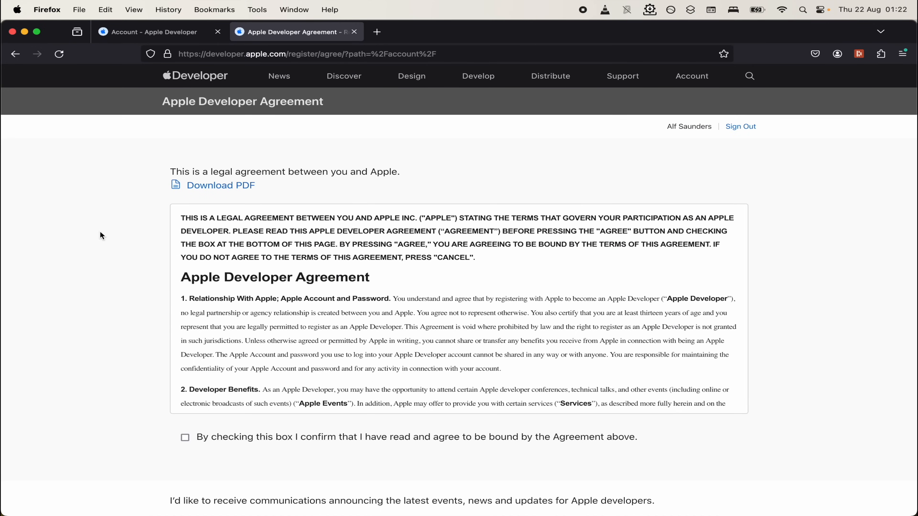
Step: Tick the Apple Developer Agreement, select No for communications, and submit to reach the Account page
{"action": "scroll", "scroll_direction": "down", "scroll_amount": 3}
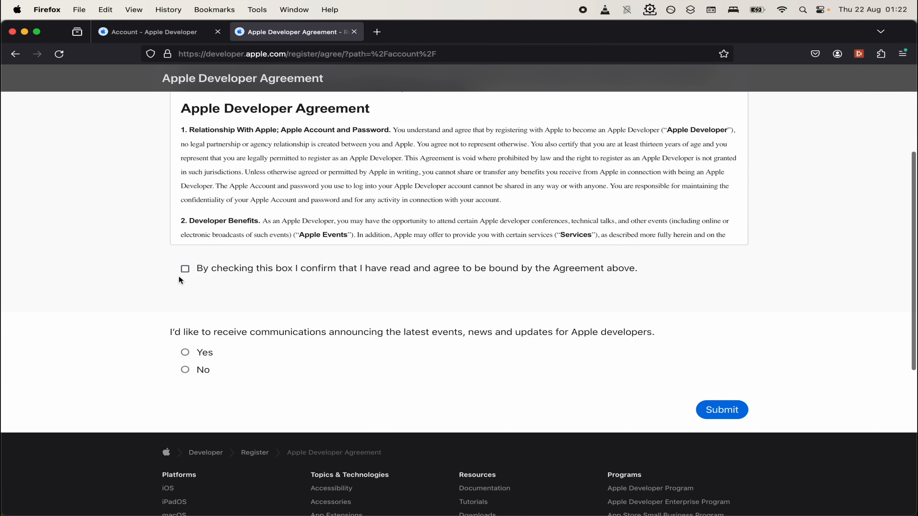
{"action": "left_click", "coordinate": [185, 269]}
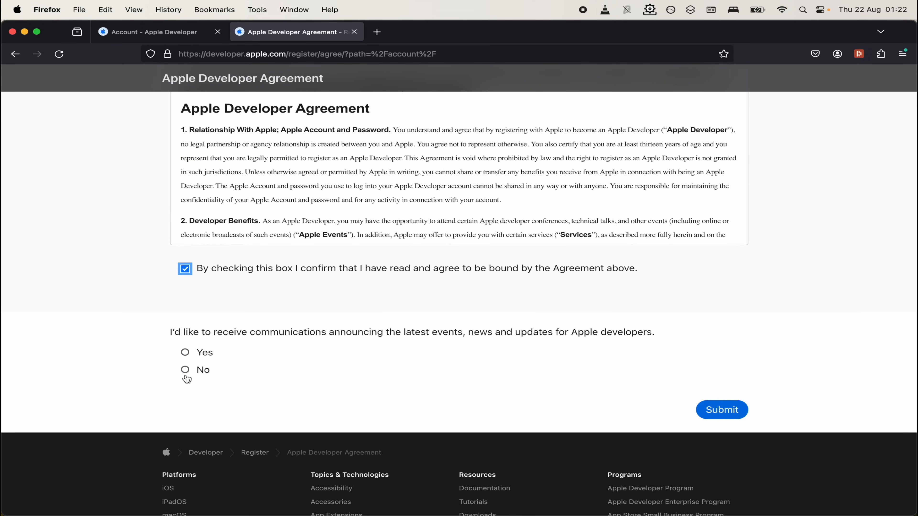
{"action": "left_click", "coordinate": [185, 370]}
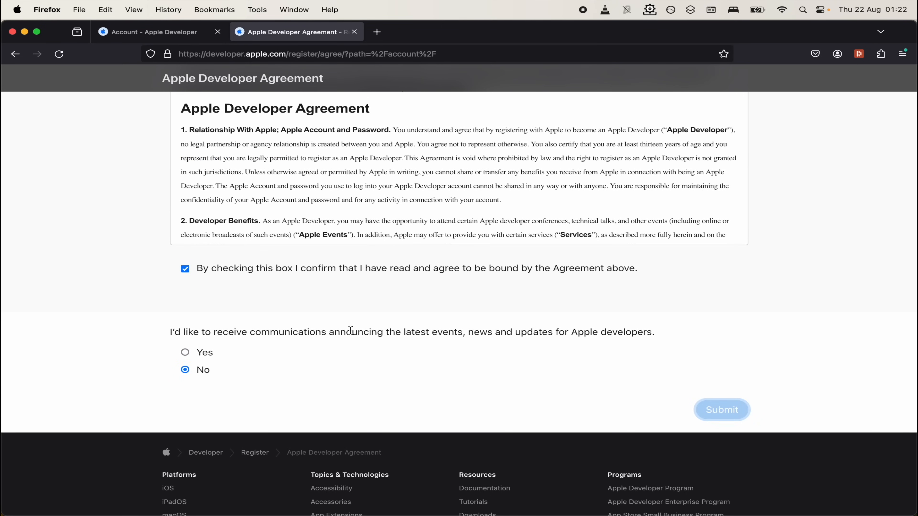
{"action": "left_click", "coordinate": [721, 410]}
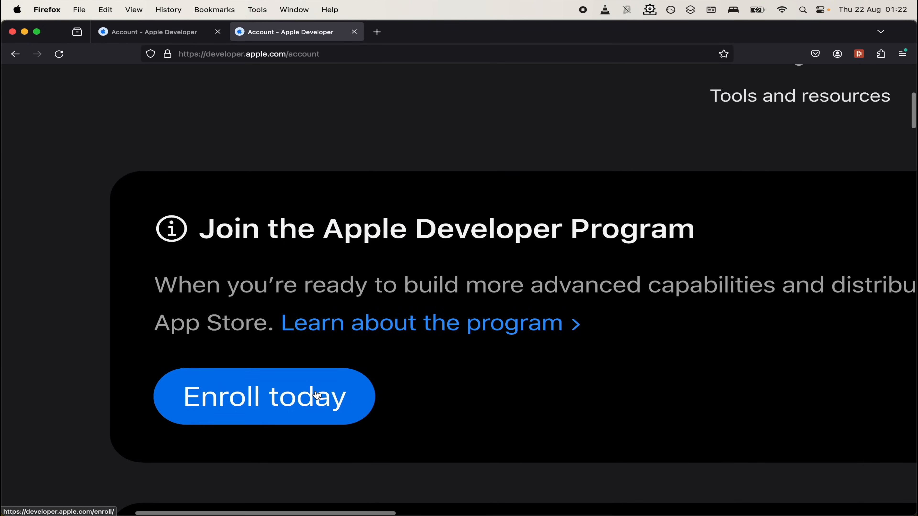
{"action": "scroll", "scroll_direction": "down", "scroll_amount": 3}
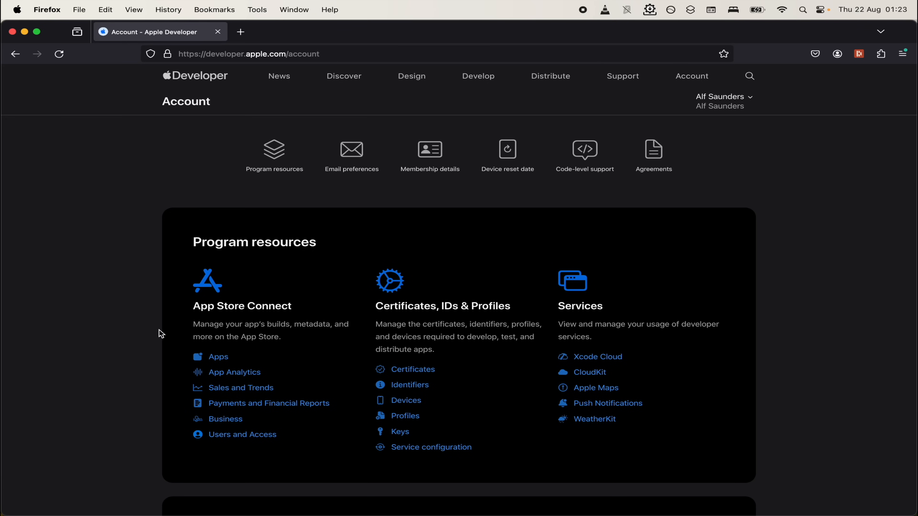
{"action": "mouse_move", "coordinate": [328, 326]}
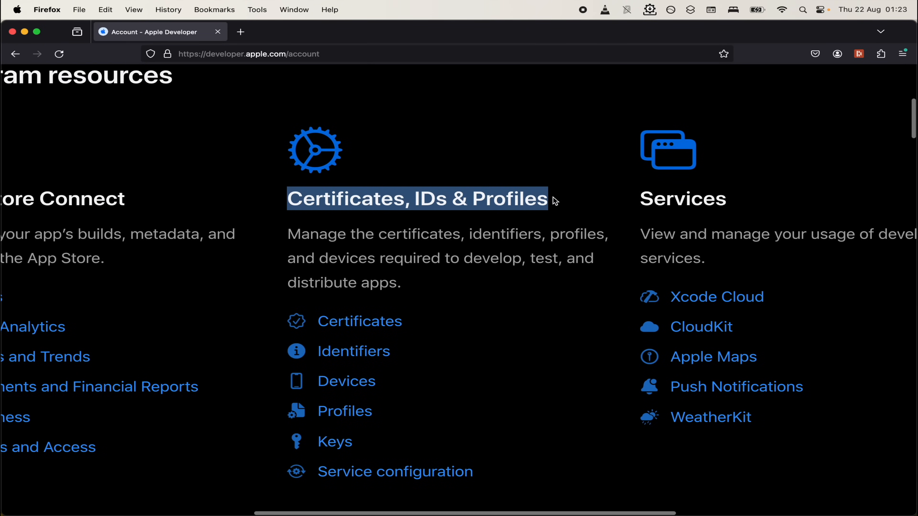
{"action": "mouse_move", "coordinate": [386, 363]}
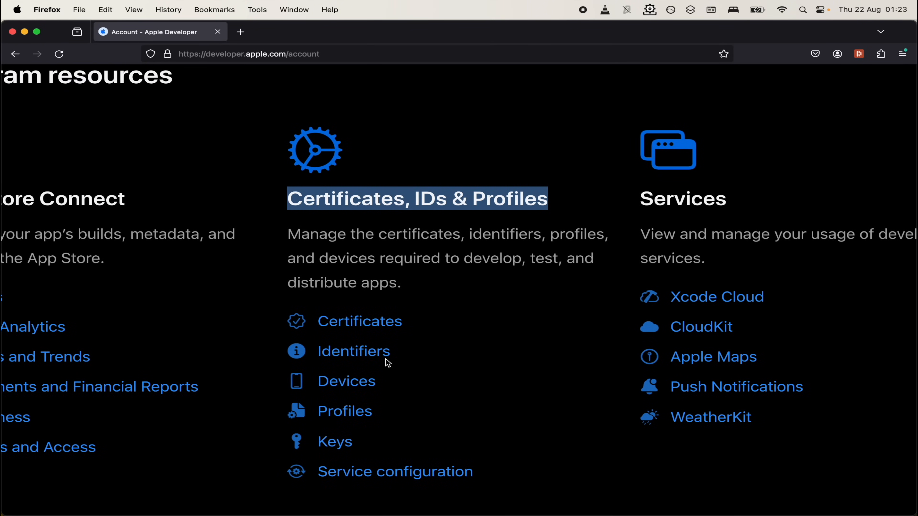
Step: From Identifiers, start registering a new App-type App ID
{"action": "left_click", "coordinate": [352, 352]}
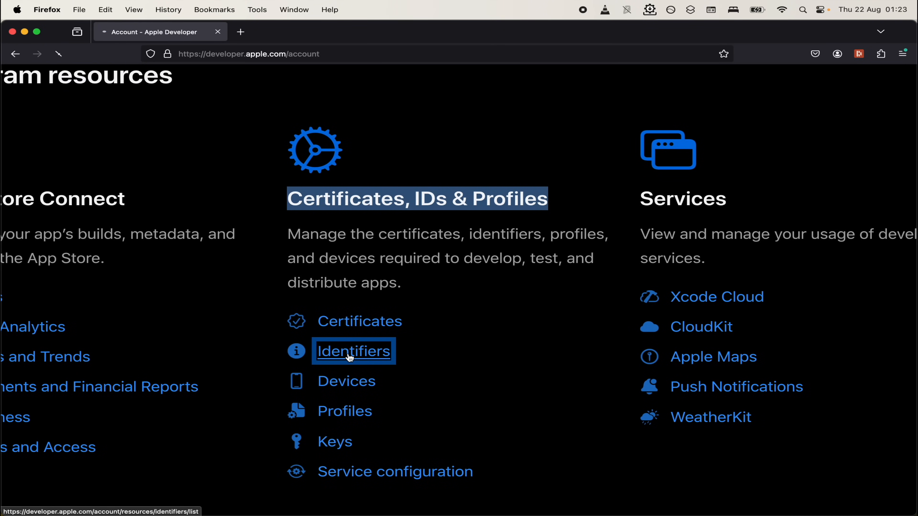
{"action": "left_click", "coordinate": [353, 351]}
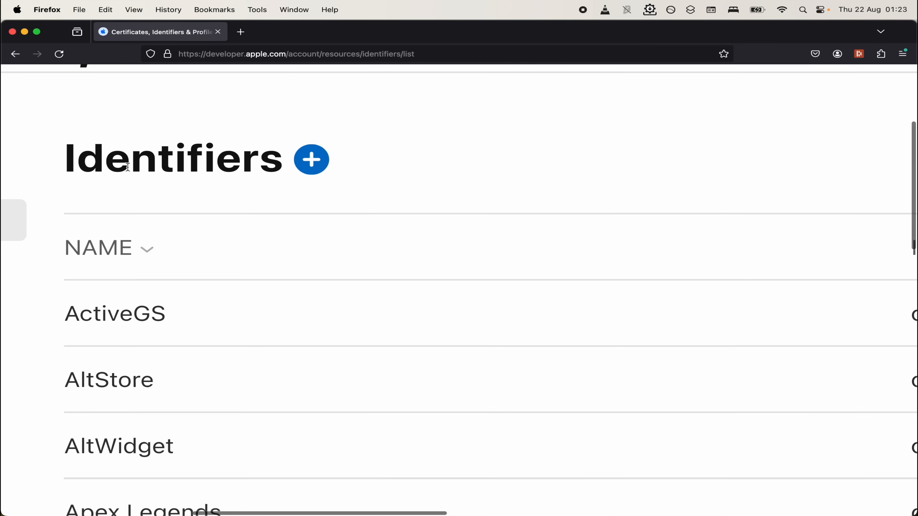
{"action": "left_click", "coordinate": [311, 160]}
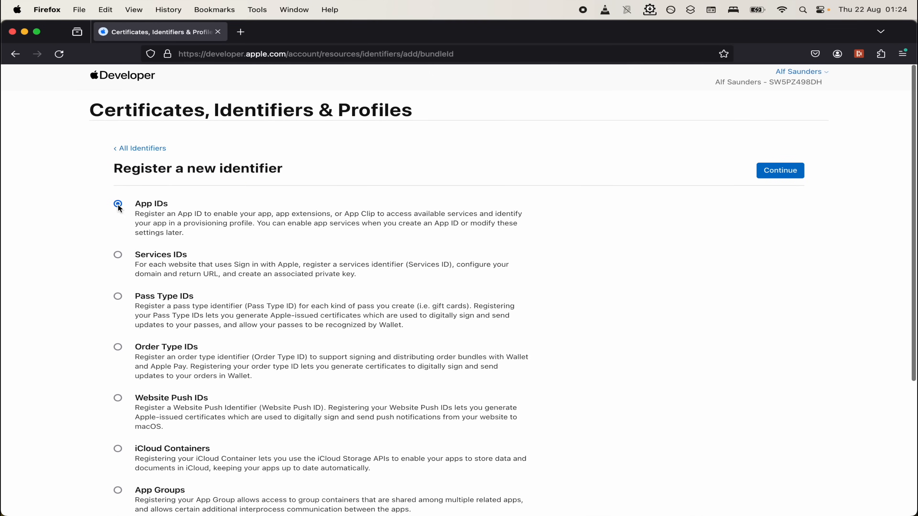
{"action": "left_click", "coordinate": [118, 204]}
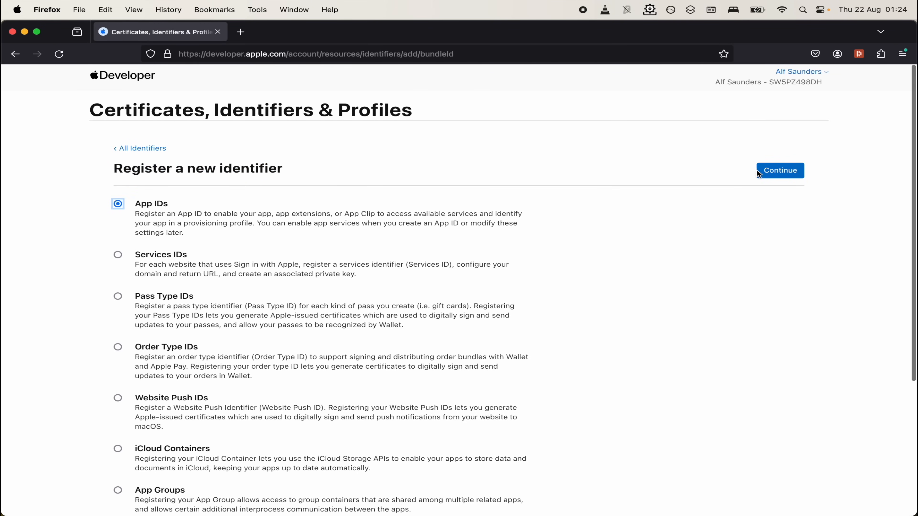
{"action": "left_click", "coordinate": [779, 170]}
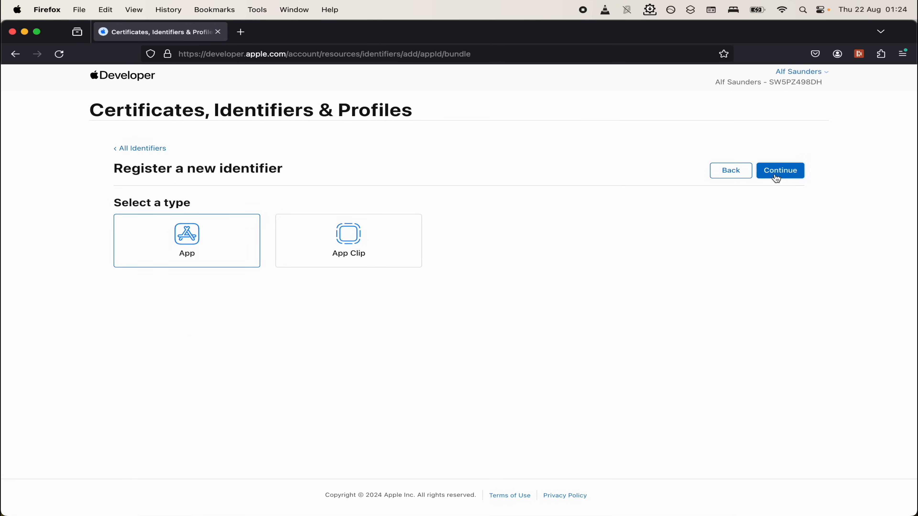
{"action": "left_click", "coordinate": [779, 170]}
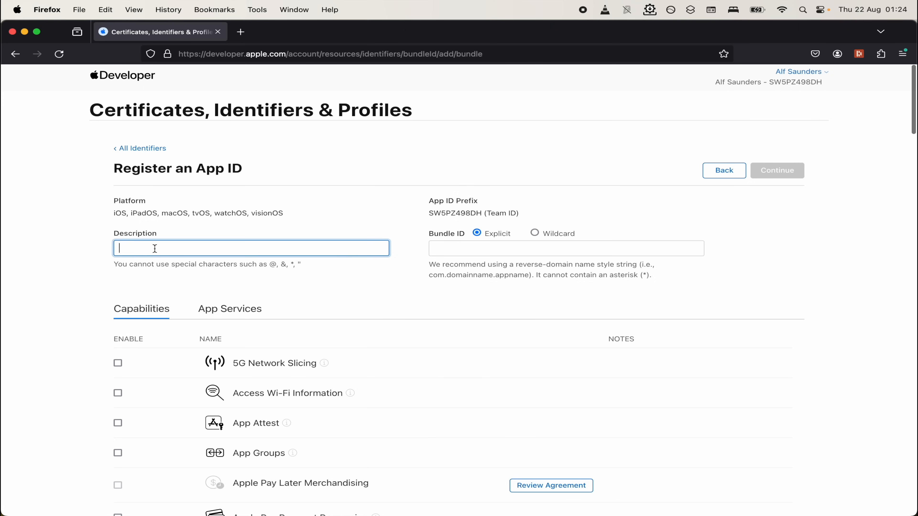
Step: Describe the App ID as 'Fortnite iOS' and enable the Extended Virtual Addressing capability
{"action": "type", "text": "Fortnite iO"}
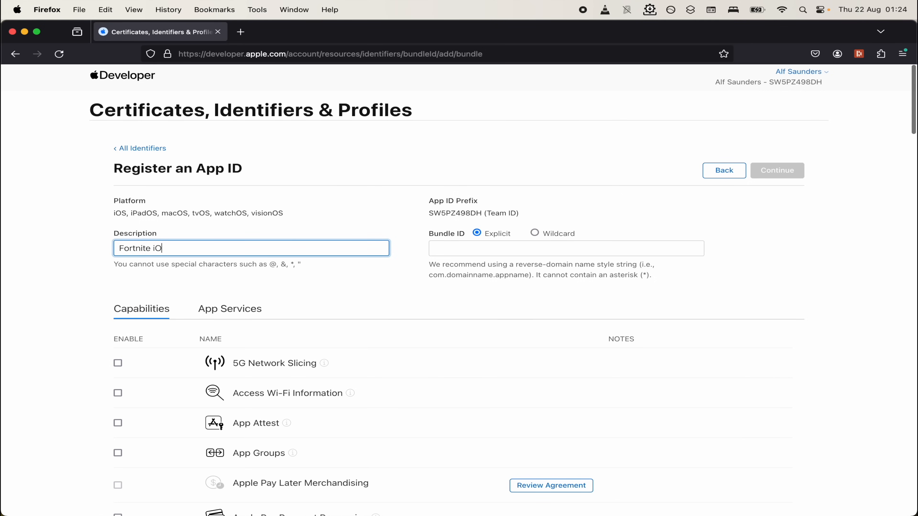
{"action": "type", "text": "S"}
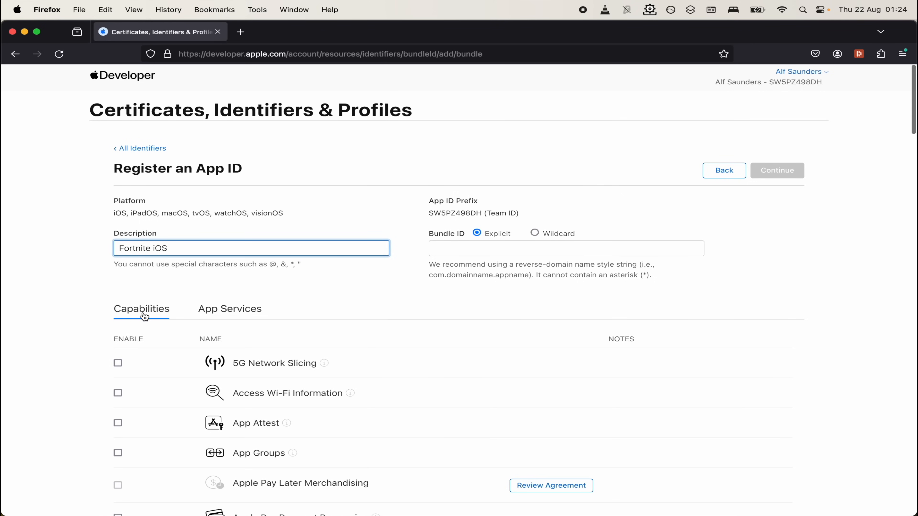
{"action": "scroll", "scroll_direction": "down", "scroll_amount": 3}
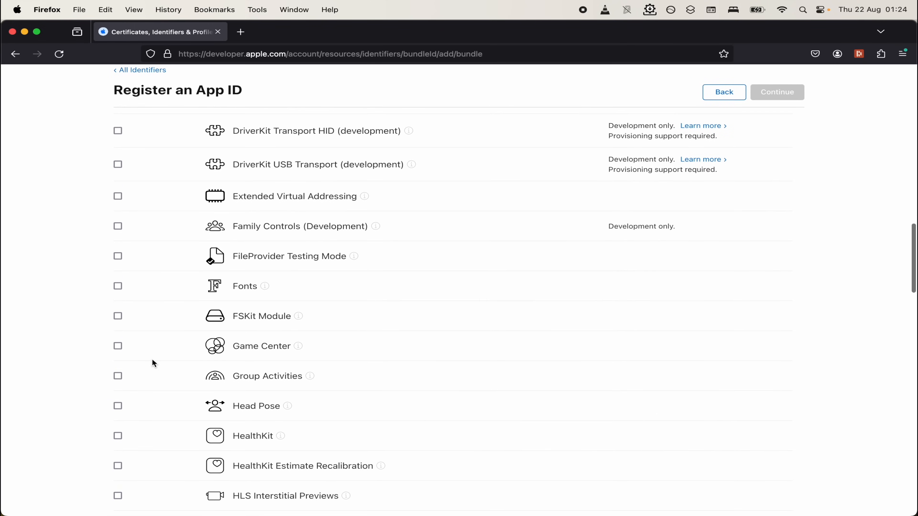
{"action": "mouse_move", "coordinate": [237, 204]}
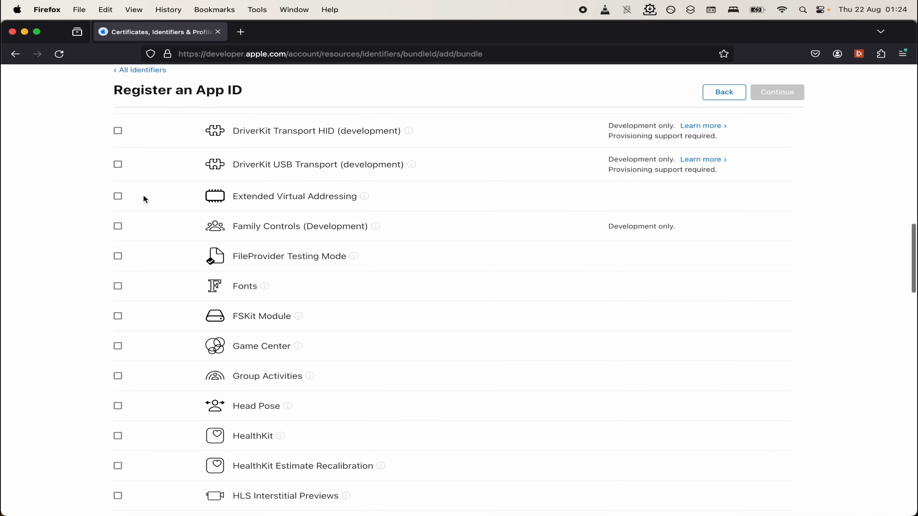
{"action": "left_click", "coordinate": [117, 196]}
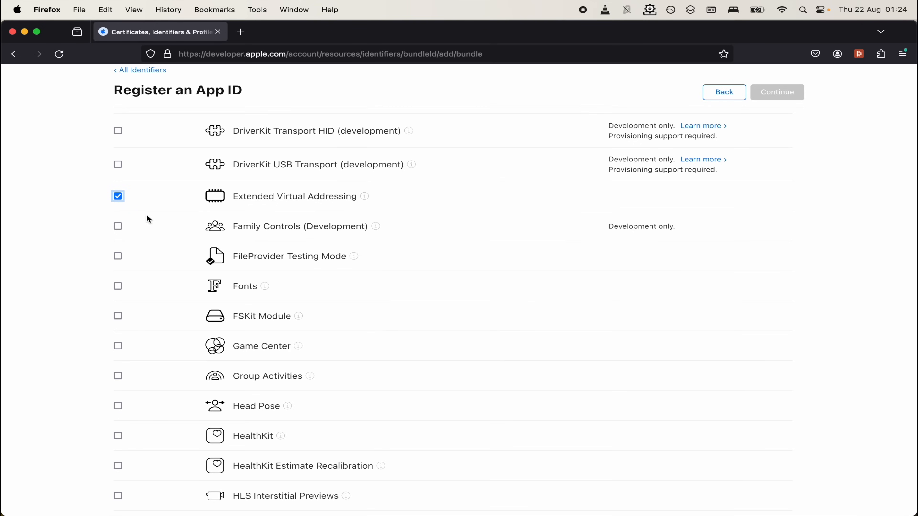
{"action": "scroll", "scroll_direction": "down", "scroll_amount": 3}
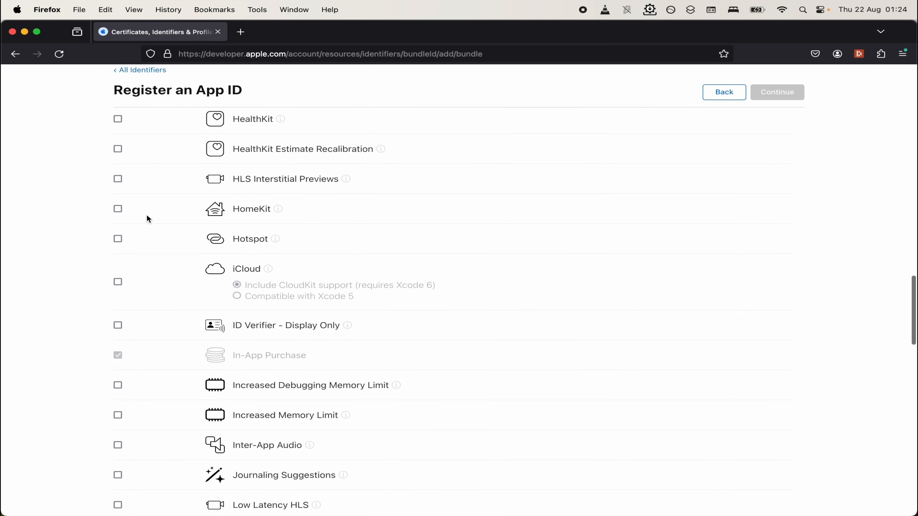
{"action": "left_click", "coordinate": [118, 239]}
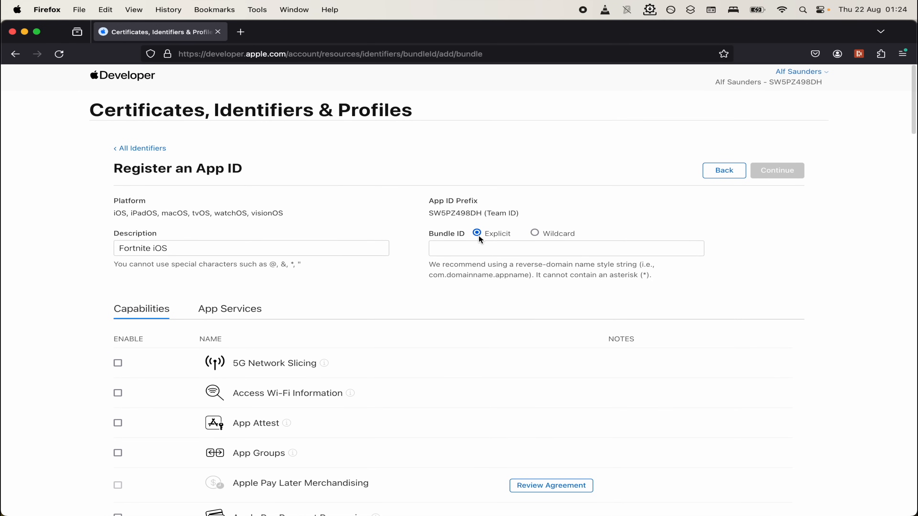
Step: Give the App ID bundle ID com.fortnite.ios.sideload and register it
{"action": "left_click", "coordinate": [566, 248]}
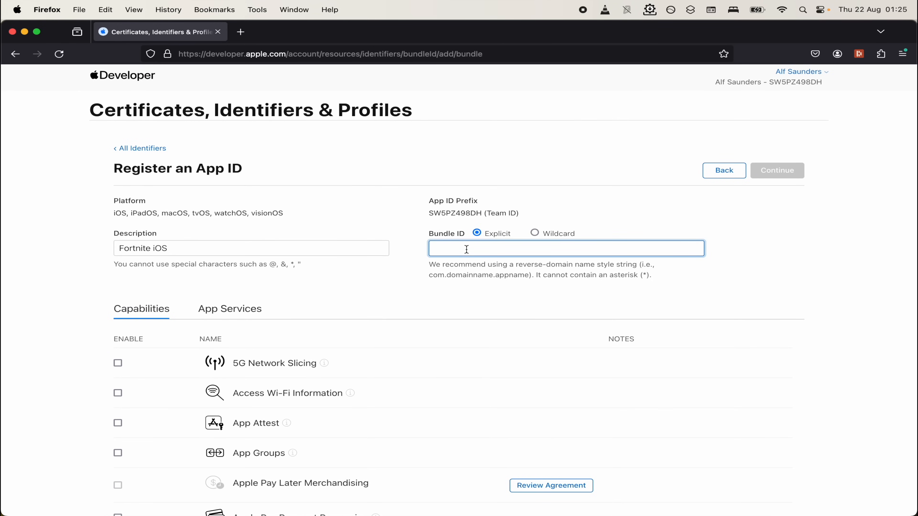
{"action": "type", "text": "com.fortnite.ios.sideload"}
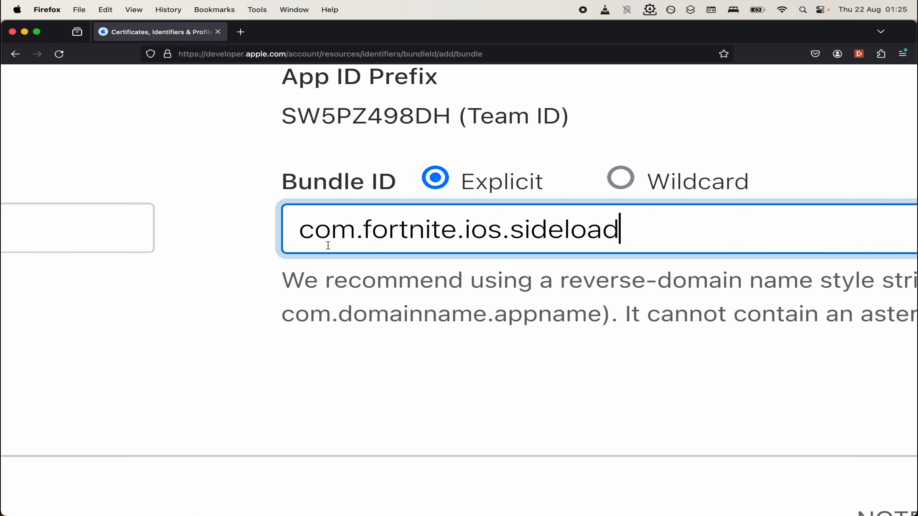
{"action": "mouse_move", "coordinate": [523, 247]}
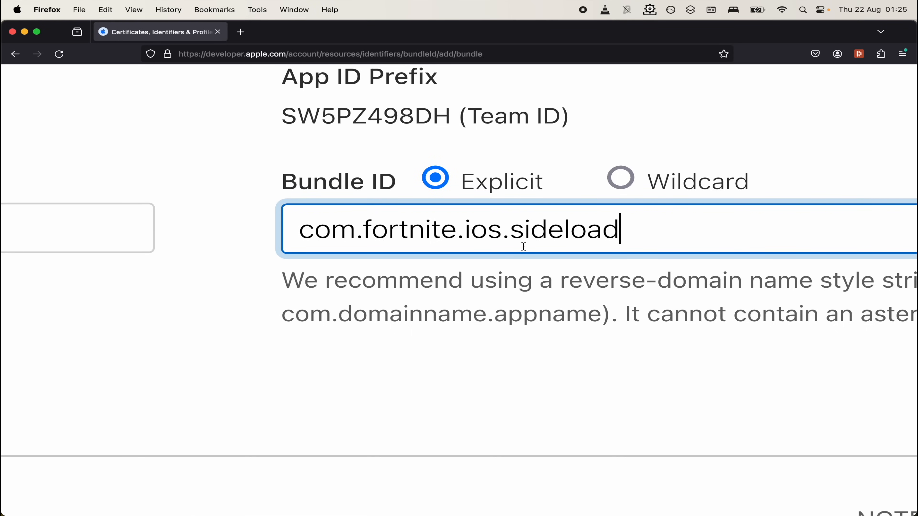
{"action": "left_click_drag", "start_coordinate": [408, 229], "coordinate": [619, 229]}
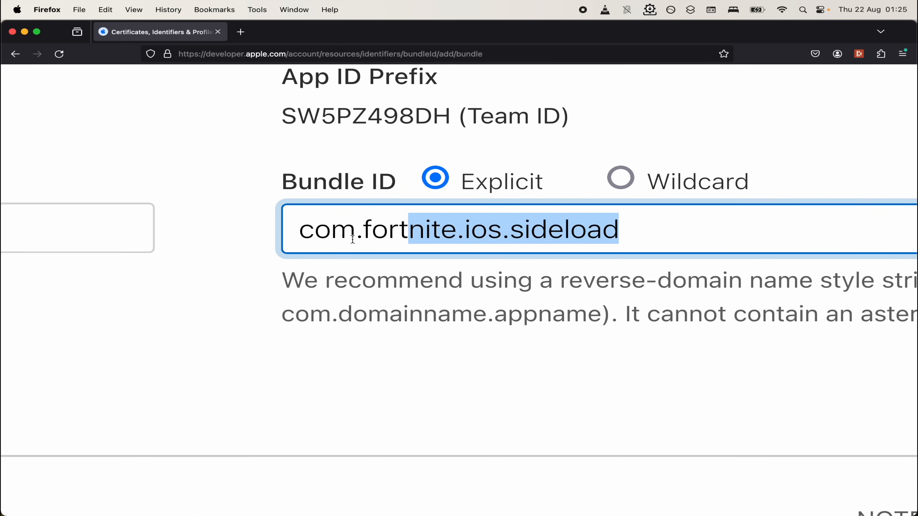
{"action": "left_click", "coordinate": [479, 229]}
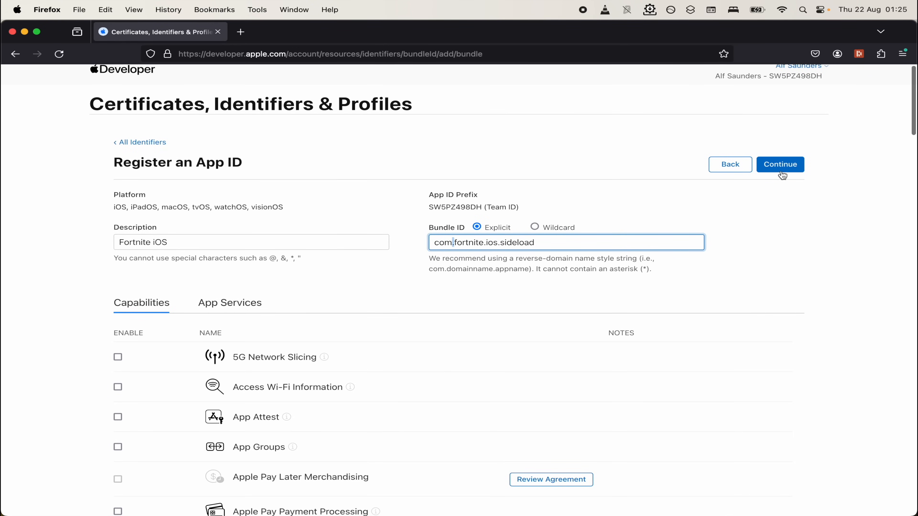
{"action": "left_click", "coordinate": [779, 164]}
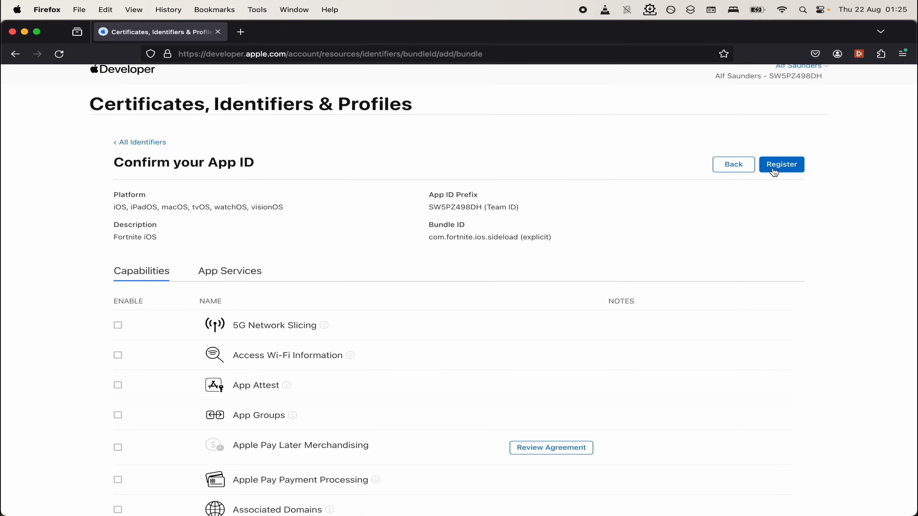
{"action": "left_click", "coordinate": [782, 164]}
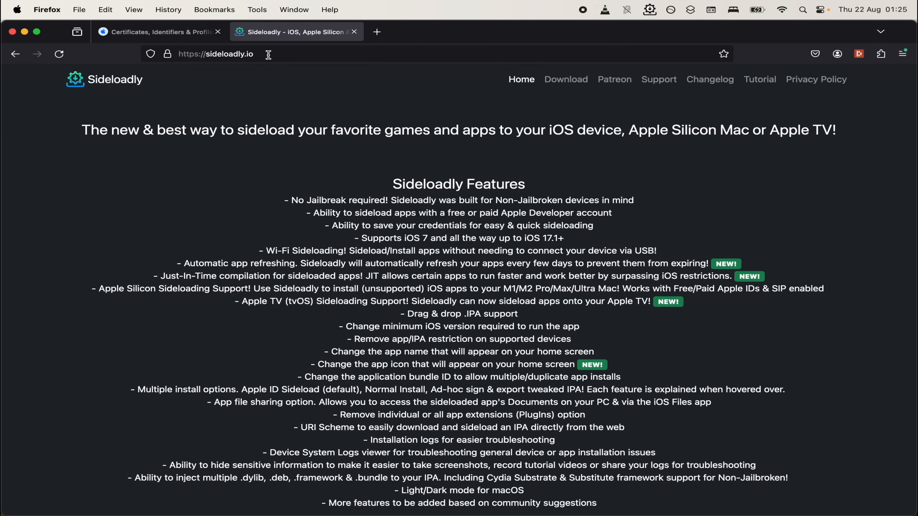
{"action": "mouse_move", "coordinate": [76, 132]}
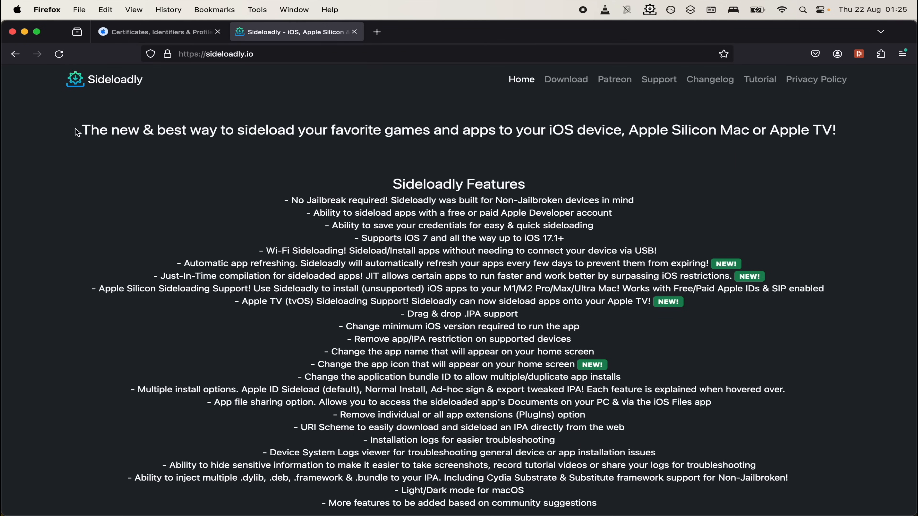
{"action": "scroll", "scroll_direction": "down", "scroll_amount": 3}
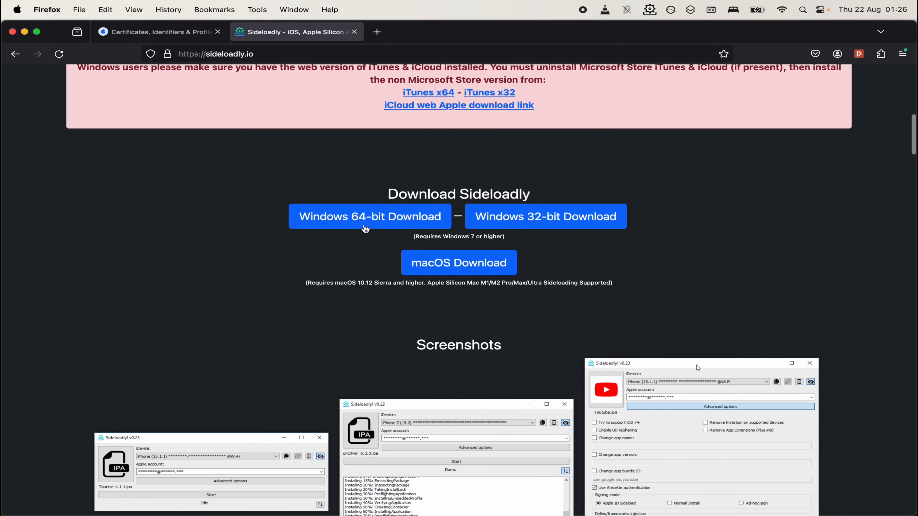
{"action": "scroll", "scroll_direction": "down", "scroll_amount": 3}
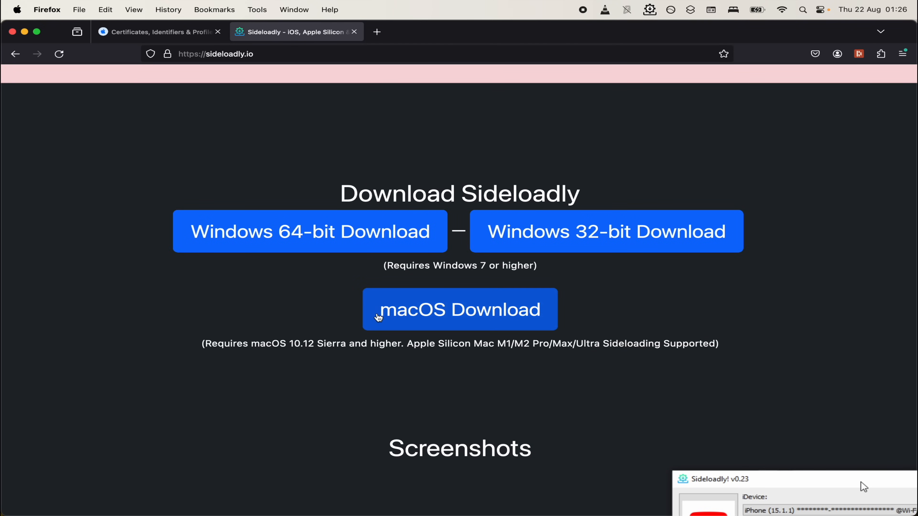
{"action": "scroll", "scroll_direction": "down", "scroll_amount": 3}
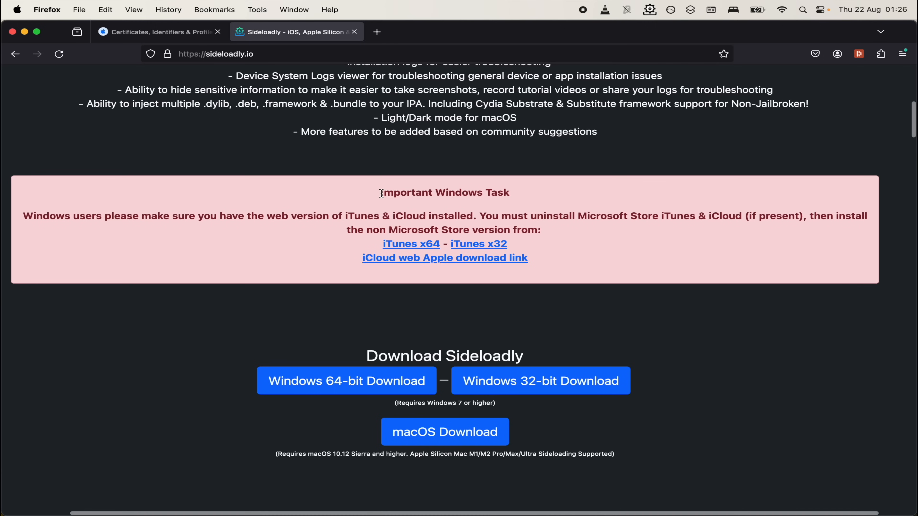
{"action": "double_click", "coordinate": [444, 193]}
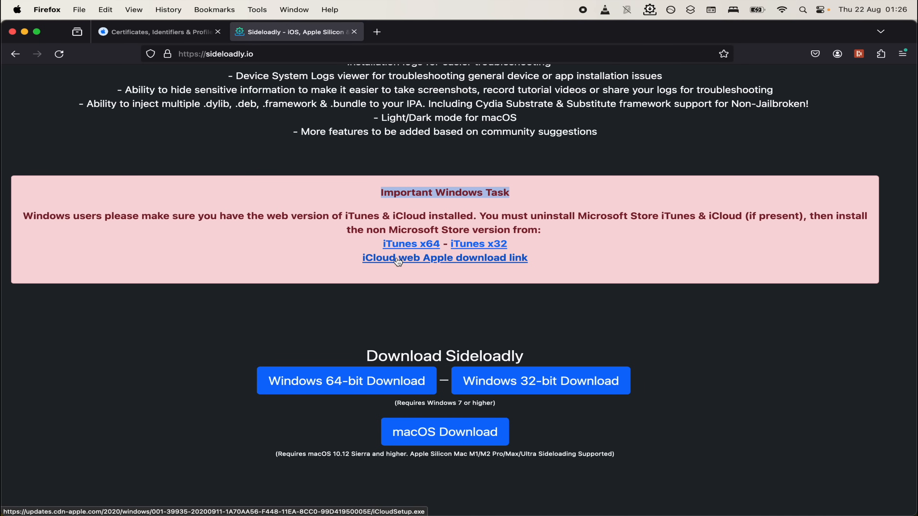
{"action": "left_click", "coordinate": [17, 9]}
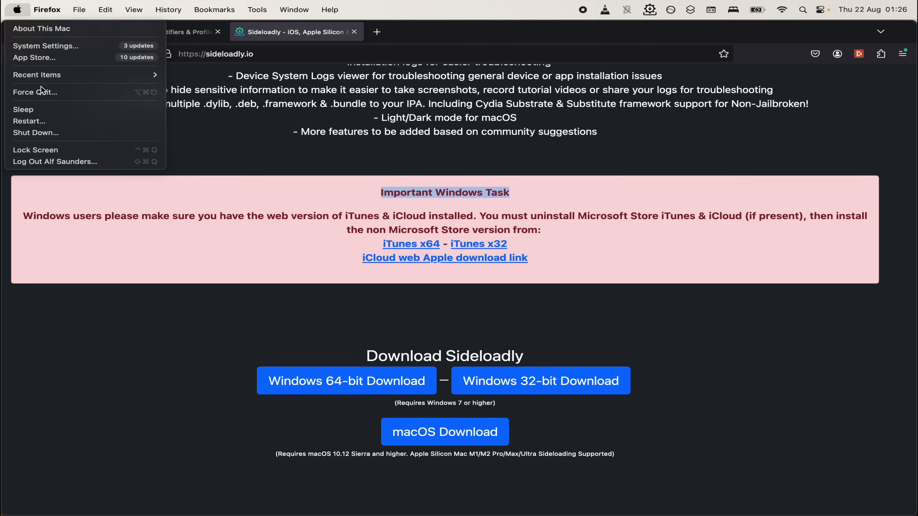
{"action": "mouse_move", "coordinate": [310, 240]}
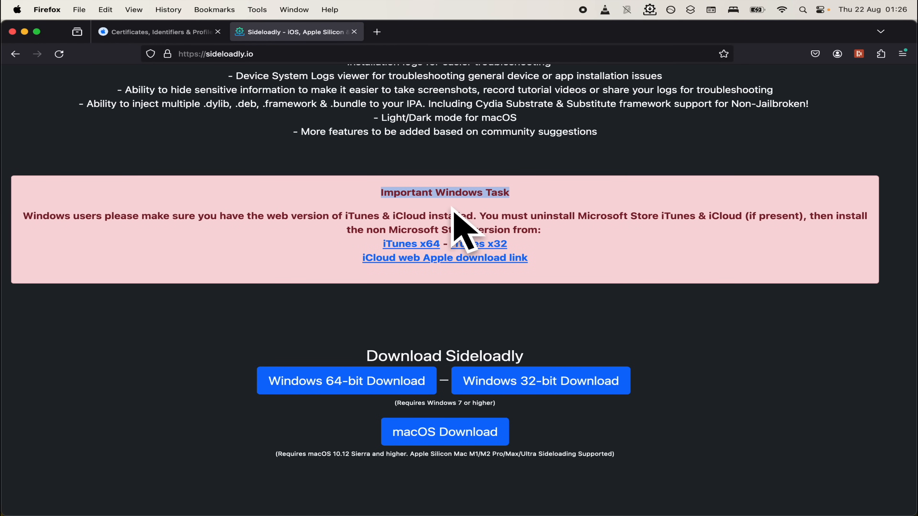
{"action": "left_click", "coordinate": [513, 32]}
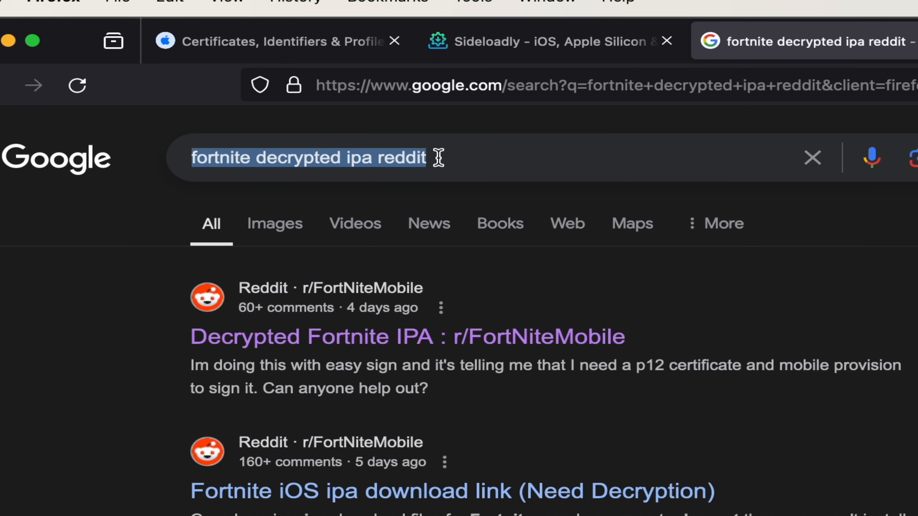
Step: Search Google for 'fortnite decrypted ipa reddit' and review the Reddit results
{"action": "left_click", "coordinate": [309, 157]}
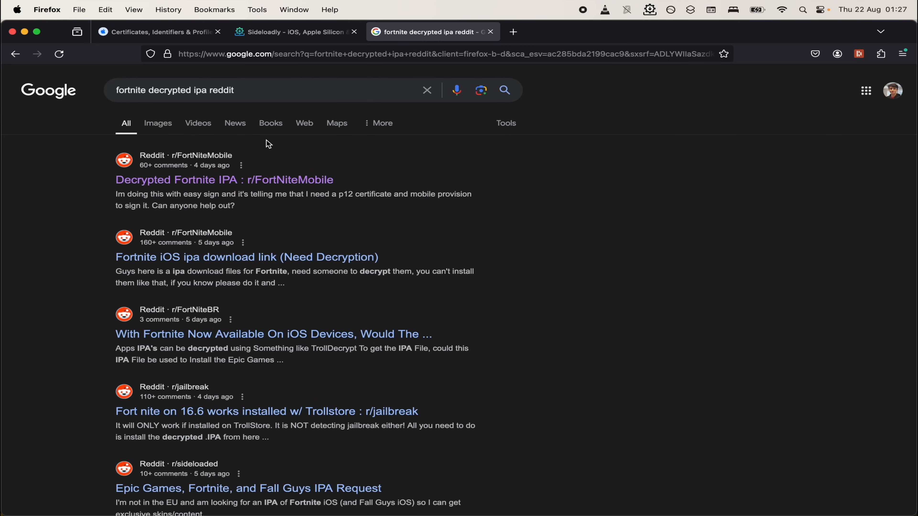
{"action": "mouse_move", "coordinate": [309, 151]}
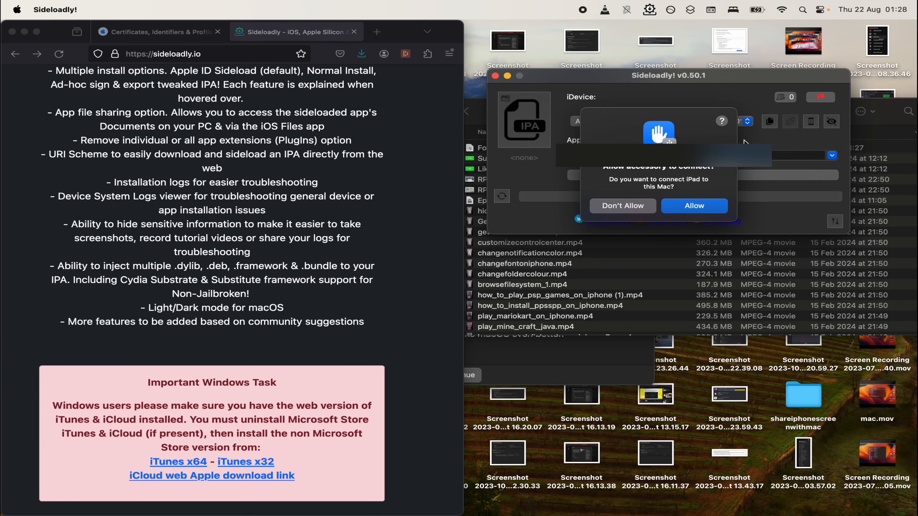
Step: Allow the iPad to connect and select it (USB) as Sideloadly's target iDevice
{"action": "left_click", "coordinate": [694, 206]}
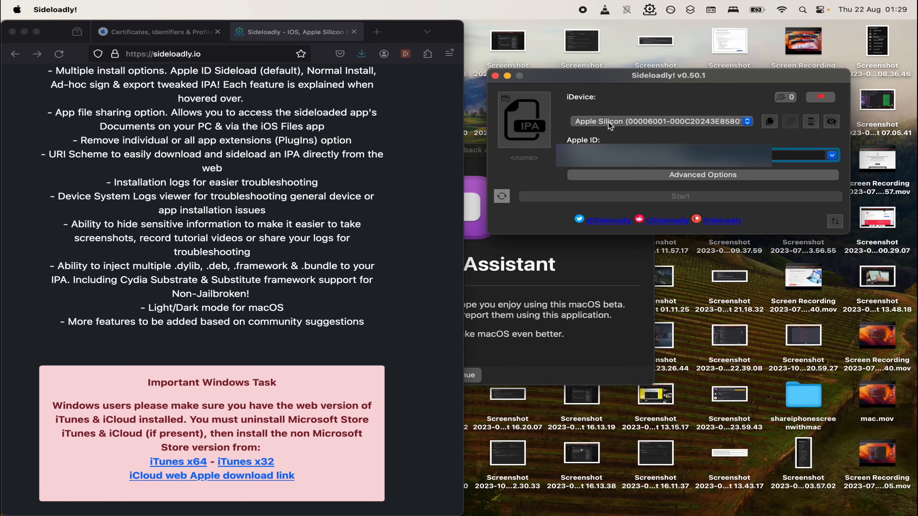
{"action": "left_click", "coordinate": [661, 121]}
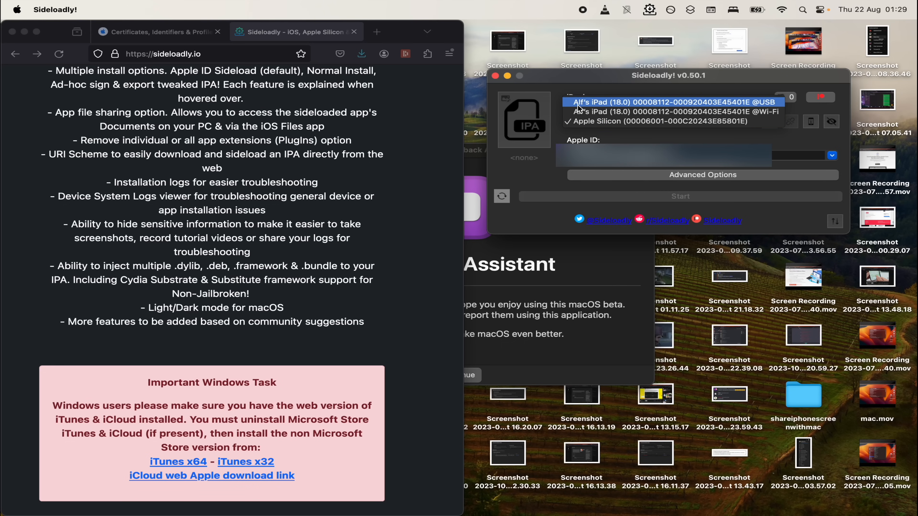
{"action": "mouse_move", "coordinate": [754, 109]}
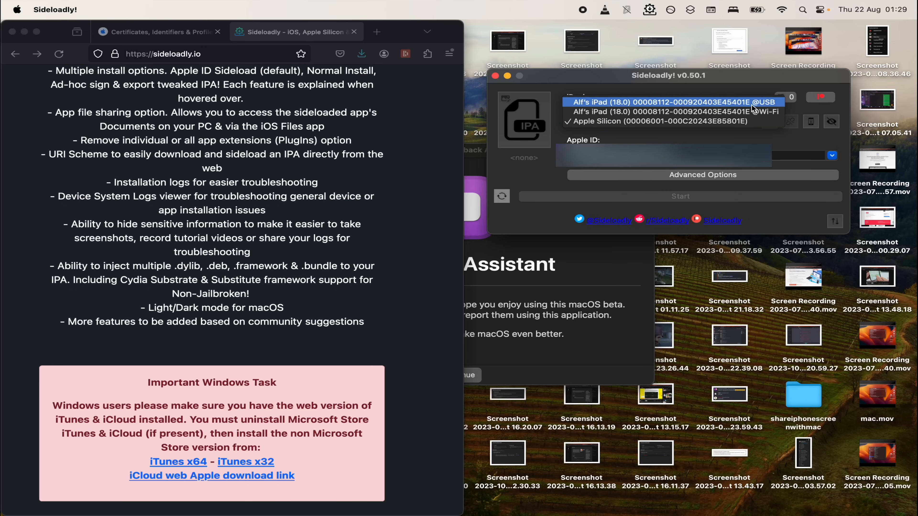
{"action": "left_click", "coordinate": [674, 102]}
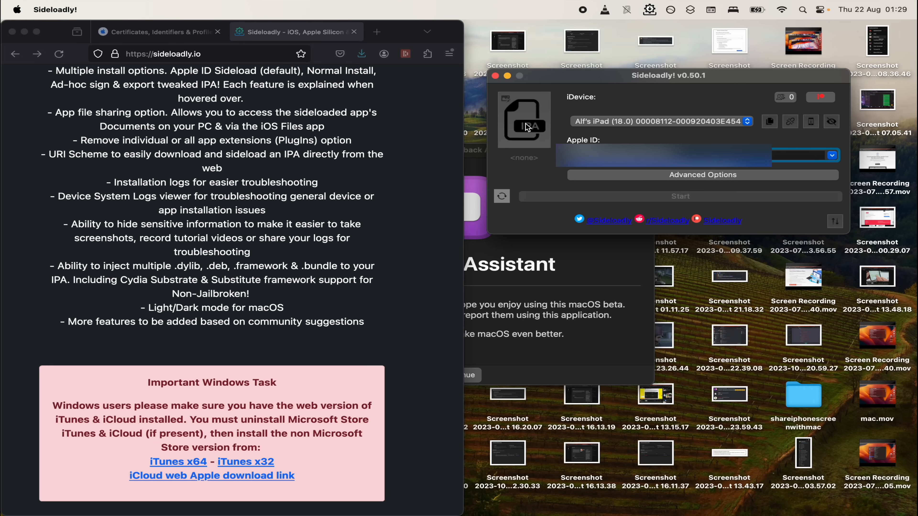
Step: Load Fortnite_31.00.1_decrypted.ipa from Downloads as the IPA to sideload
{"action": "left_click", "coordinate": [524, 119]}
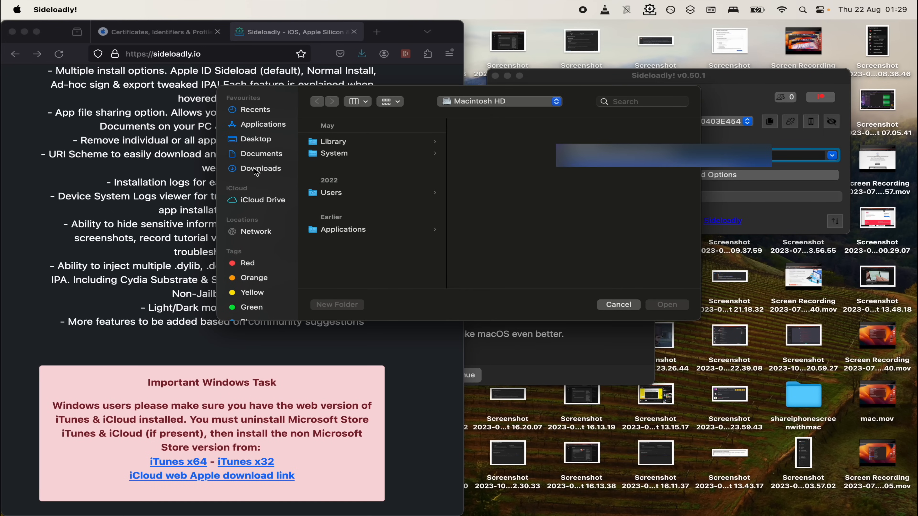
{"action": "left_click", "coordinate": [261, 168]}
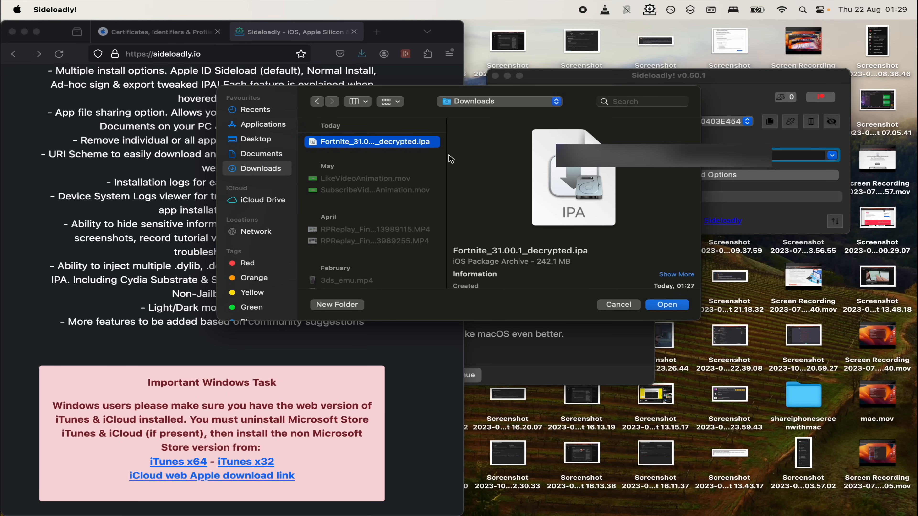
{"action": "left_click", "coordinate": [667, 305]}
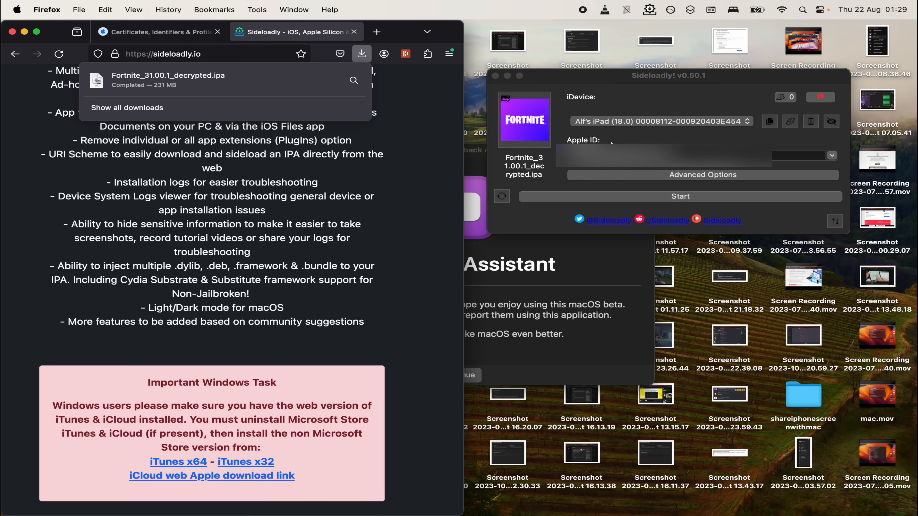
Step: Switch Sideloadly's advanced options to a manual bundle ID, com.fortnite.ios.sideload
{"action": "left_click", "coordinate": [702, 175]}
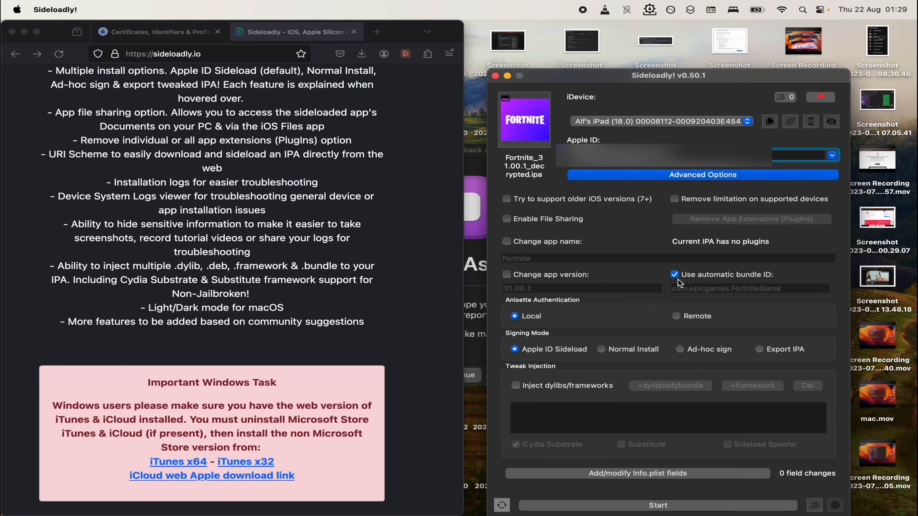
{"action": "mouse_move", "coordinate": [762, 286]}
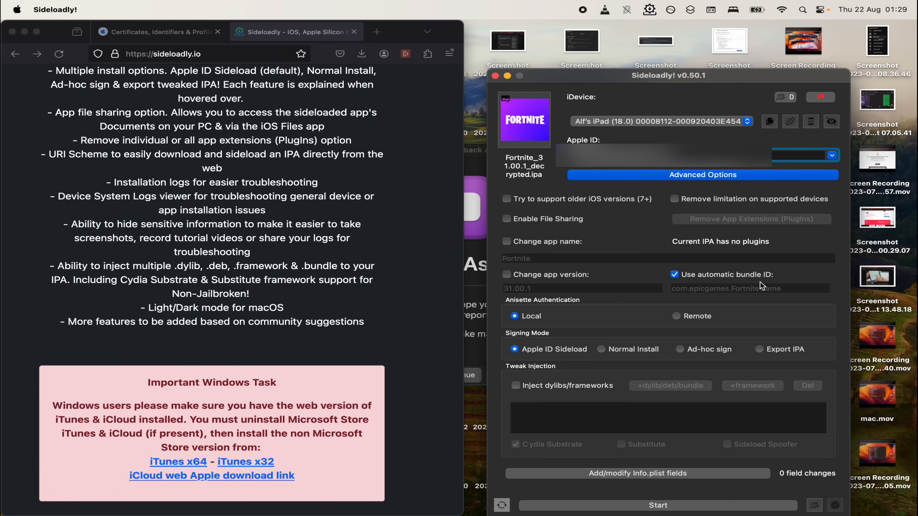
{"action": "left_click", "coordinate": [674, 274]}
{"action": "type", "text": "com.fortnite.ios.sideload"}
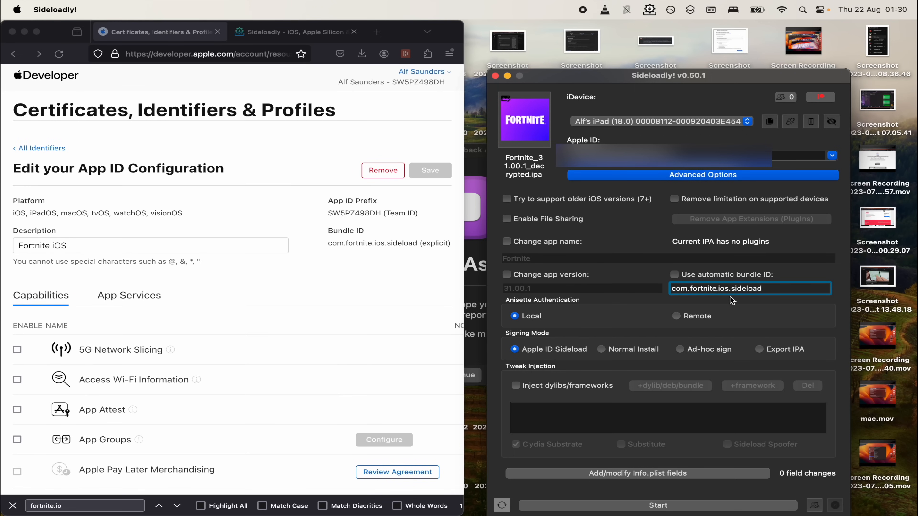
{"action": "mouse_move", "coordinate": [686, 298]}
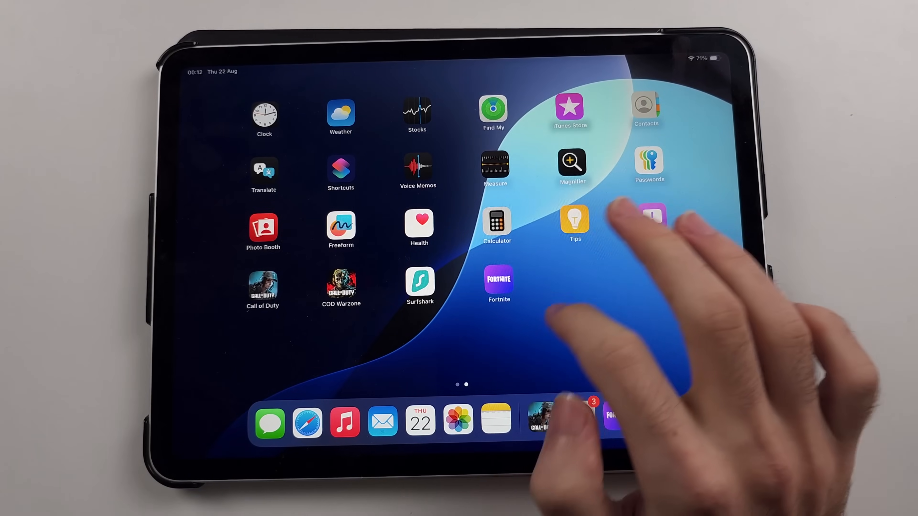
{"action": "left_click", "coordinate": [498, 284]}
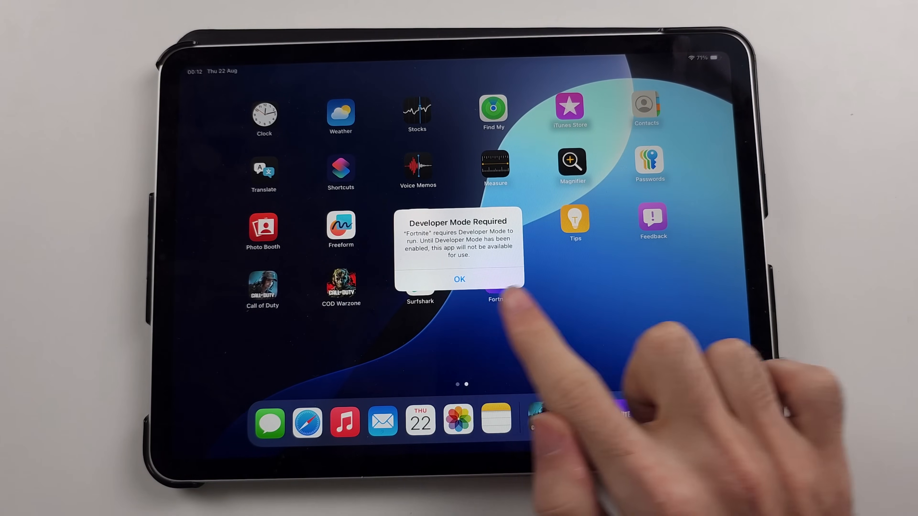
{"action": "left_click", "coordinate": [458, 278]}
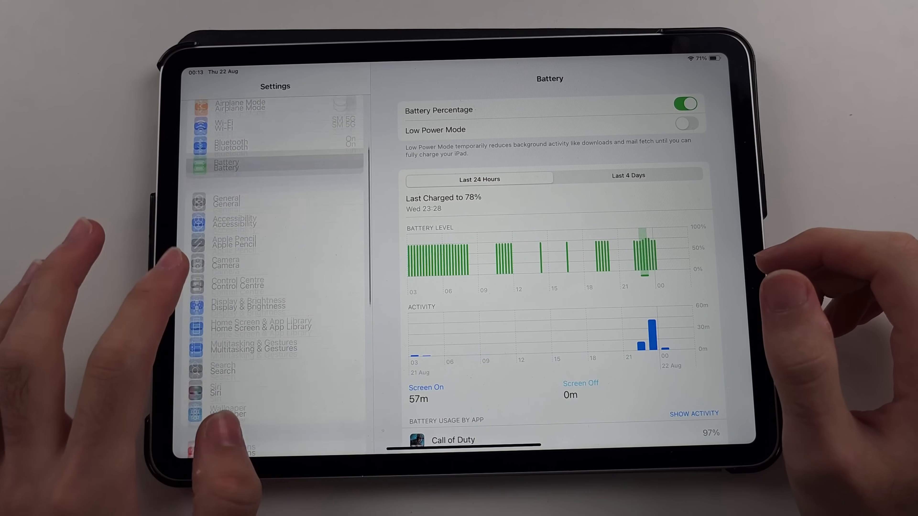
Step: Reach the Developer Mode setting under Privacy & Security
{"action": "scroll", "scroll_direction": "down", "scroll_amount": 3}
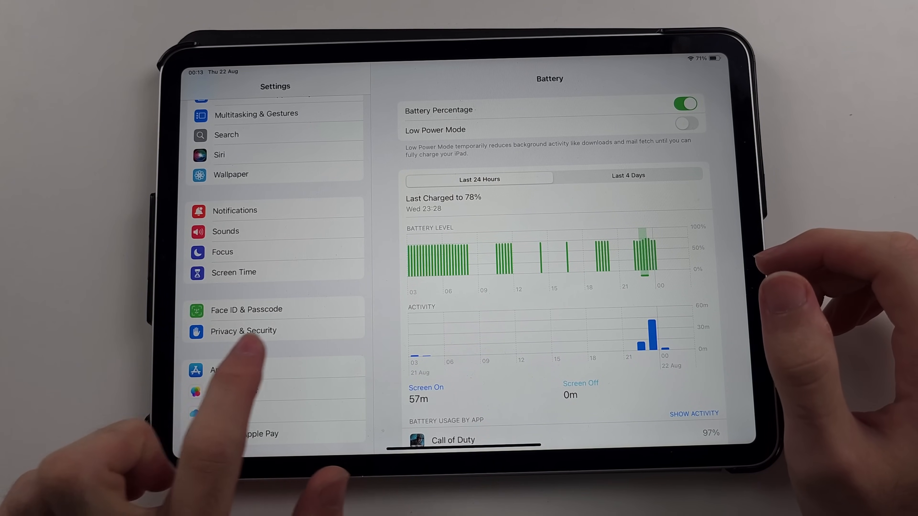
{"action": "left_click", "coordinate": [243, 331]}
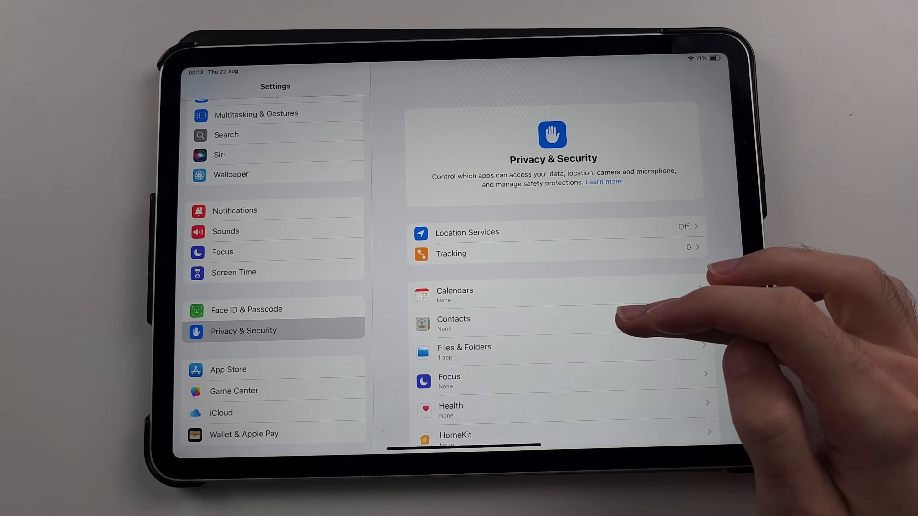
{"action": "scroll", "scroll_direction": "down", "scroll_amount": 3}
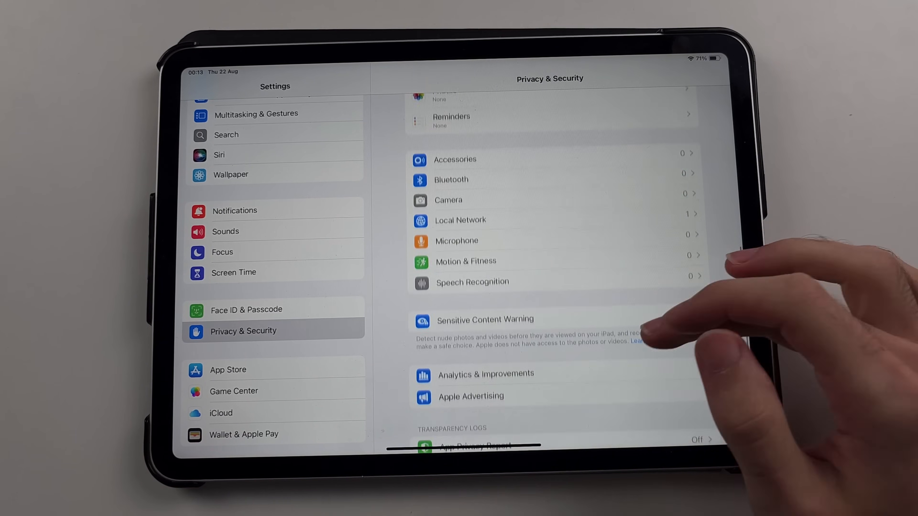
{"action": "scroll", "scroll_direction": "down", "scroll_amount": 3}
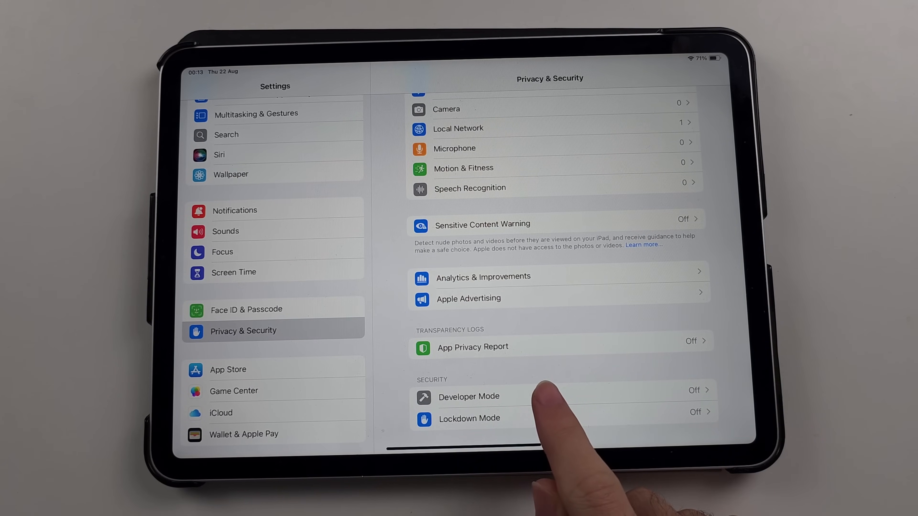
{"action": "left_click", "coordinate": [469, 397]}
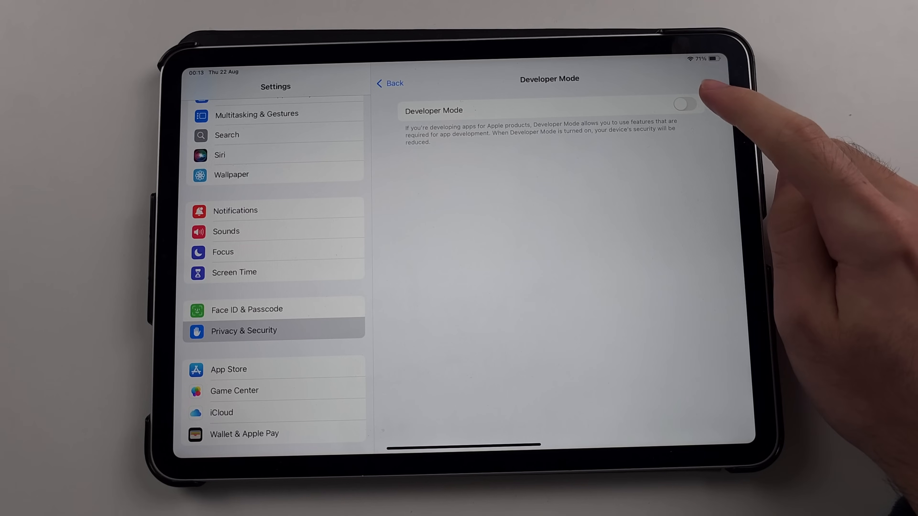
Step: Turn Developer Mode on, restart the iPad and confirm enabling it
{"action": "left_click", "coordinate": [685, 104]}
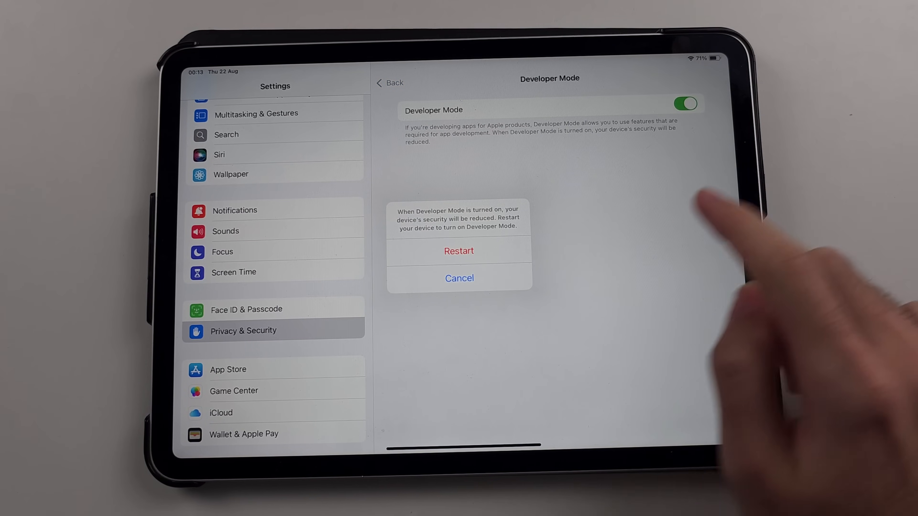
{"action": "mouse_move", "coordinate": [603, 246]}
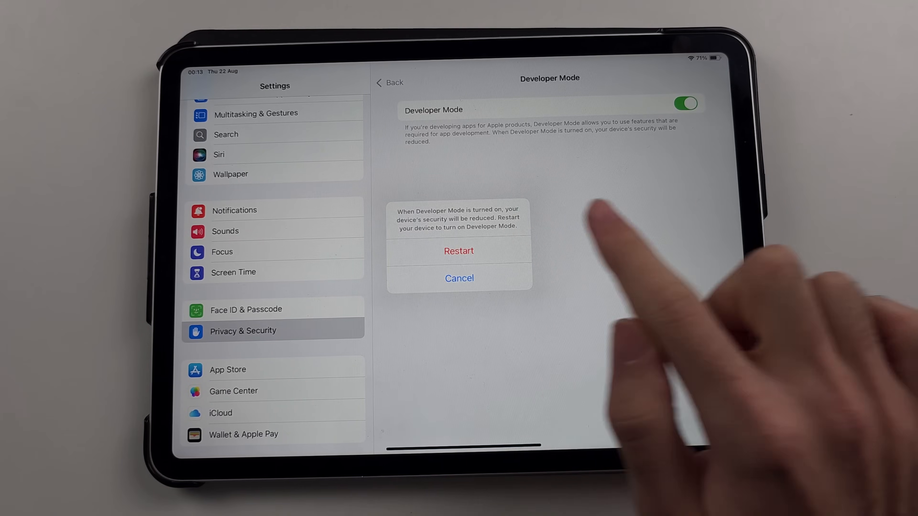
{"action": "left_click", "coordinate": [459, 250]}
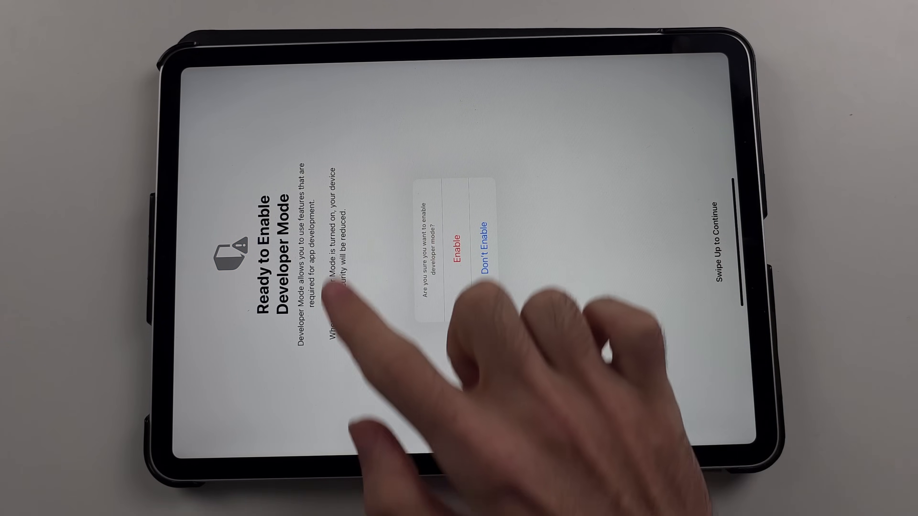
{"action": "left_click", "coordinate": [453, 246]}
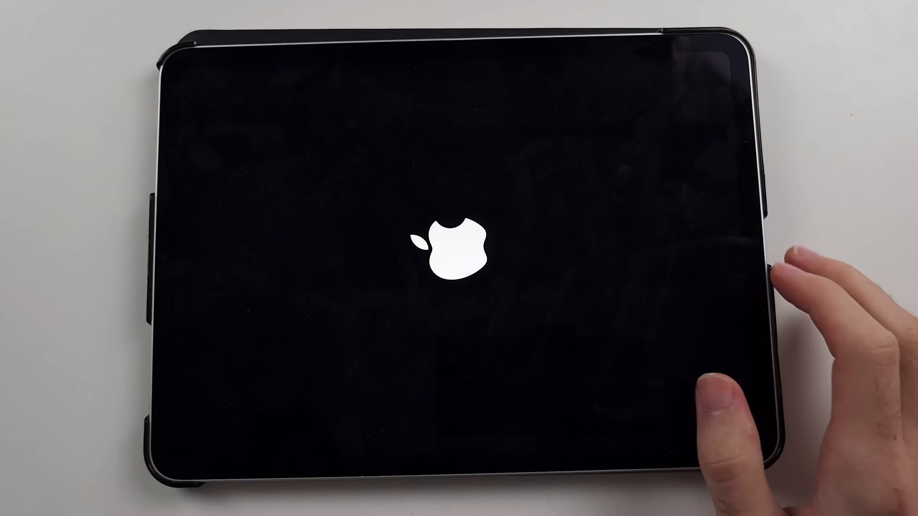